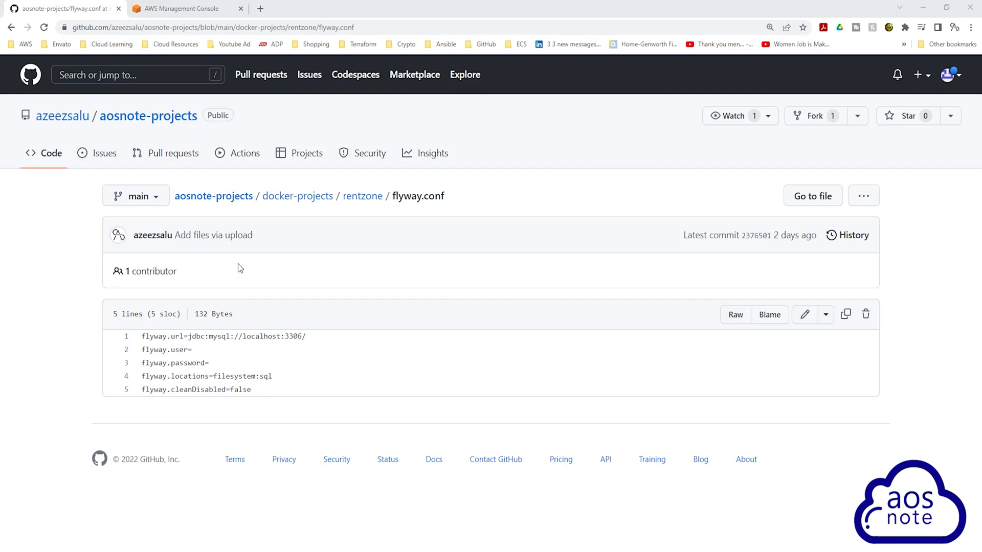
{"action": "mouse_move", "coordinate": [269, 352]}
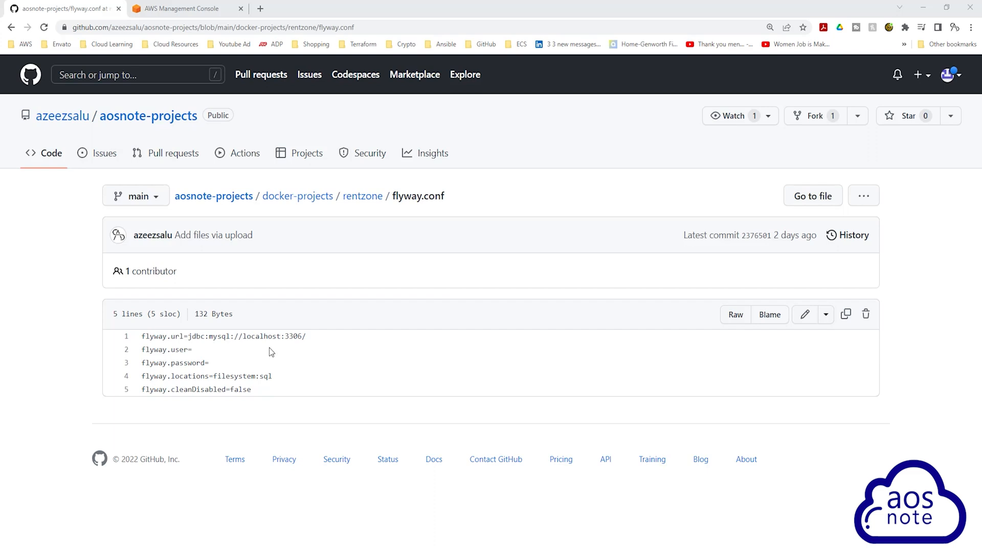
{"action": "mouse_move", "coordinate": [331, 392]}
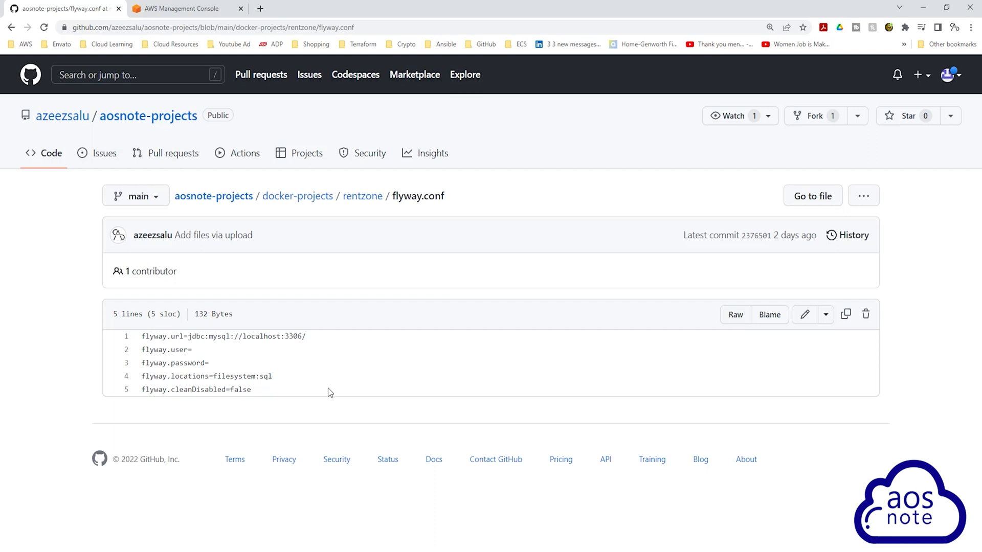
{"action": "mouse_move", "coordinate": [355, 370]}
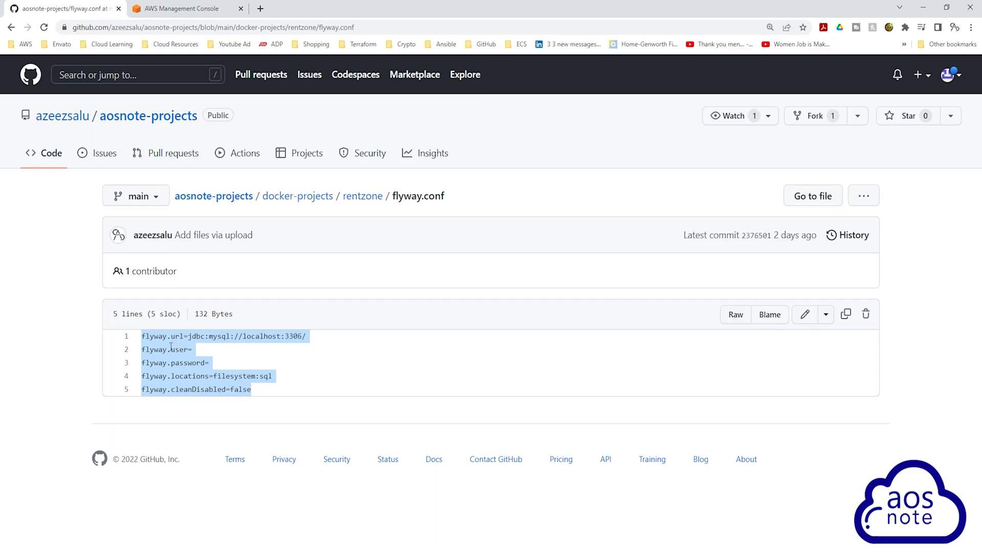
- Copy the five flyway.conf configuration lines from the GitHub repository
{"action": "right_click", "coordinate": [175, 350]}
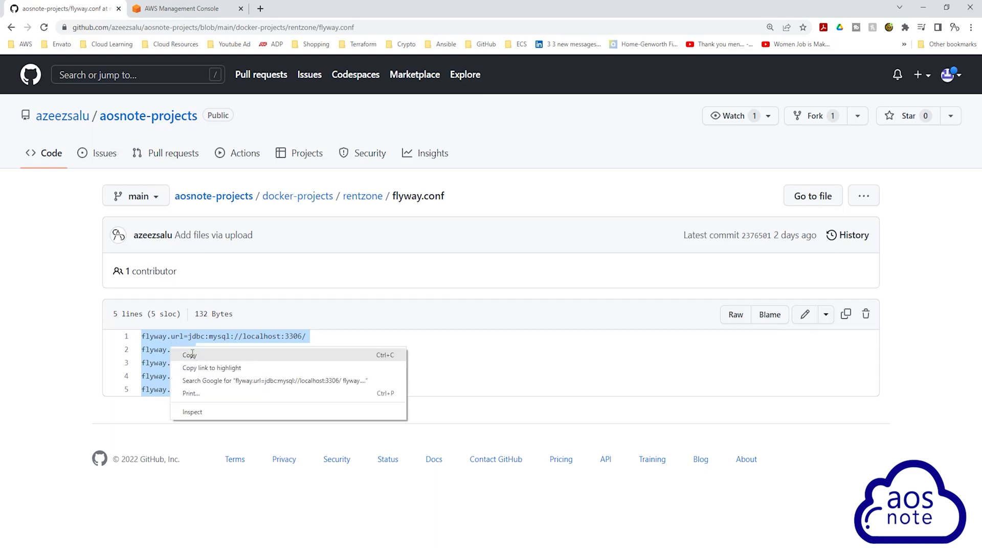
{"action": "left_click", "coordinate": [342, 388]}
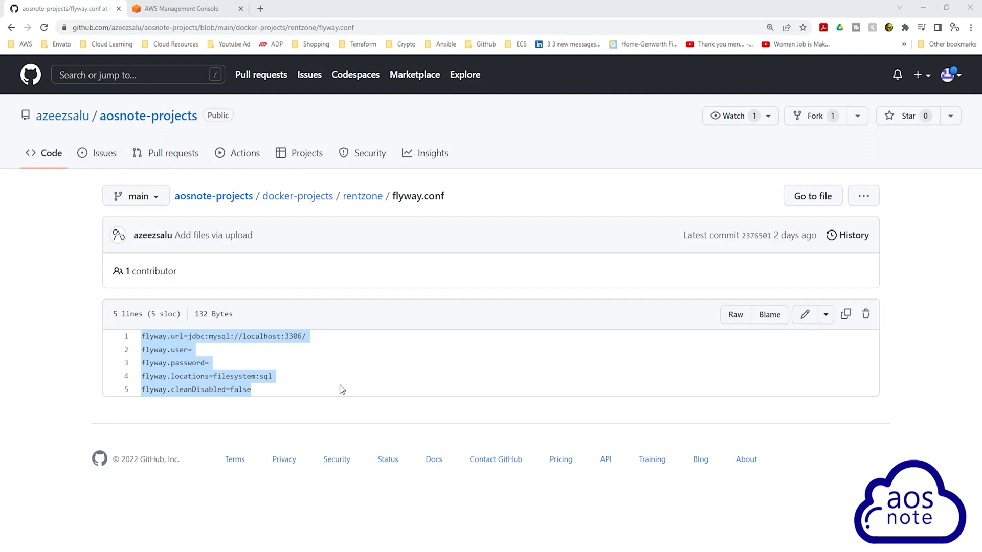
{"action": "mouse_move", "coordinate": [427, 353]}
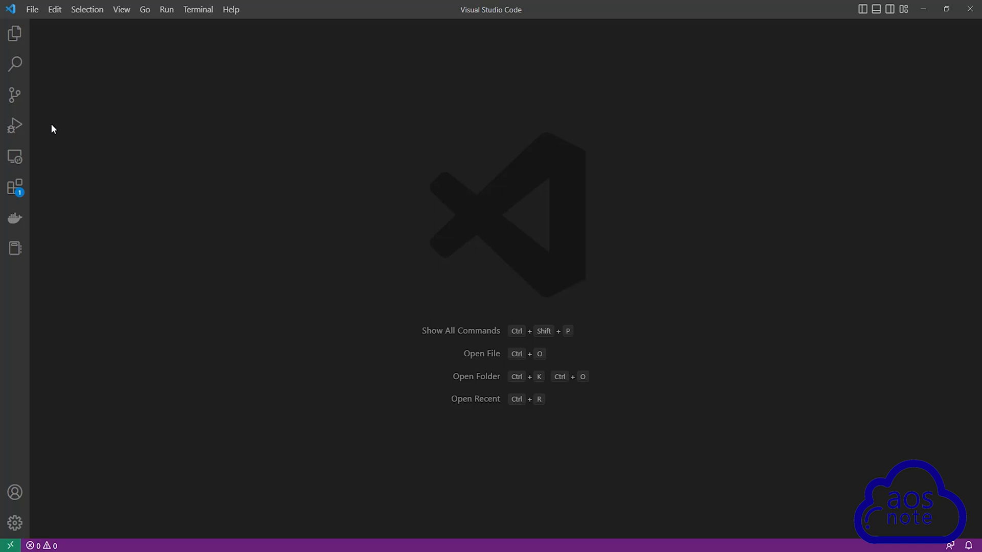
{"action": "mouse_move", "coordinate": [50, 91]}
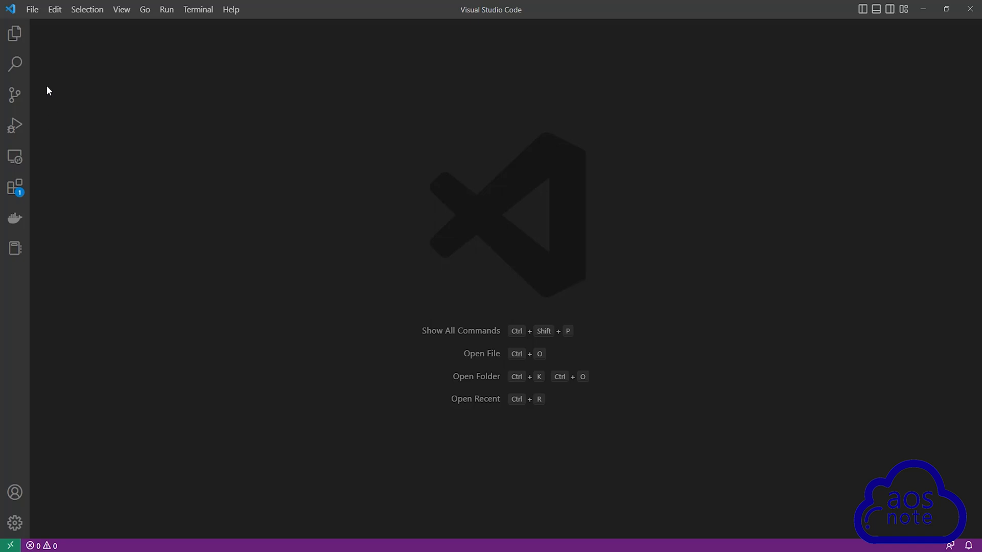
- Open C:\Users\Admin\flyway-9.8.1 as the VS Code workspace folder
{"action": "left_click", "coordinate": [31, 10]}
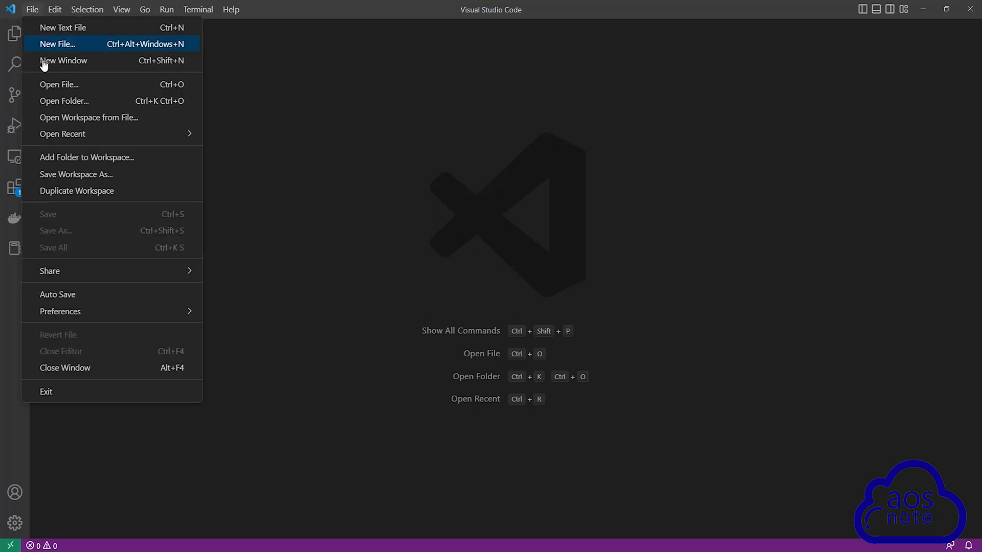
{"action": "left_click", "coordinate": [64, 101]}
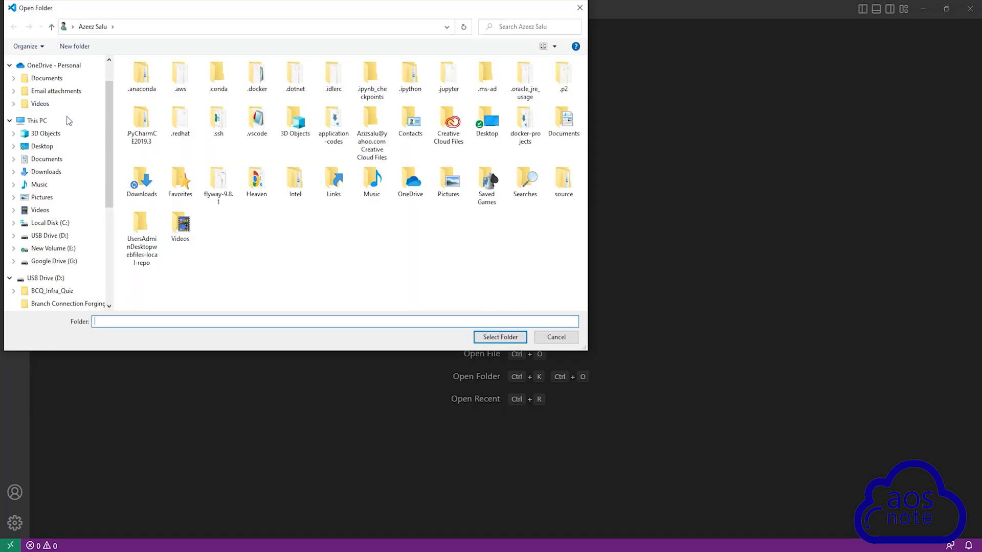
{"action": "left_click", "coordinate": [49, 223]}
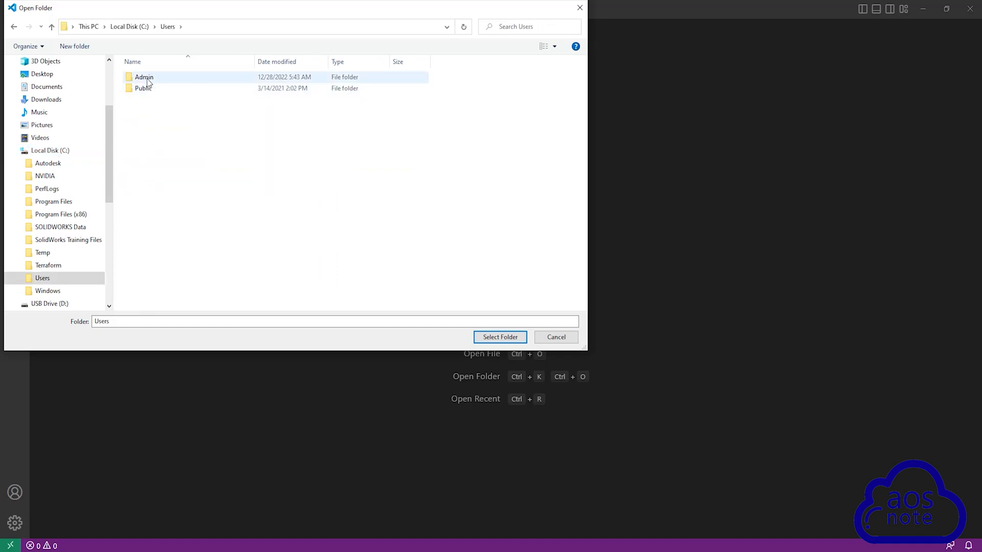
{"action": "double_click", "coordinate": [144, 77]}
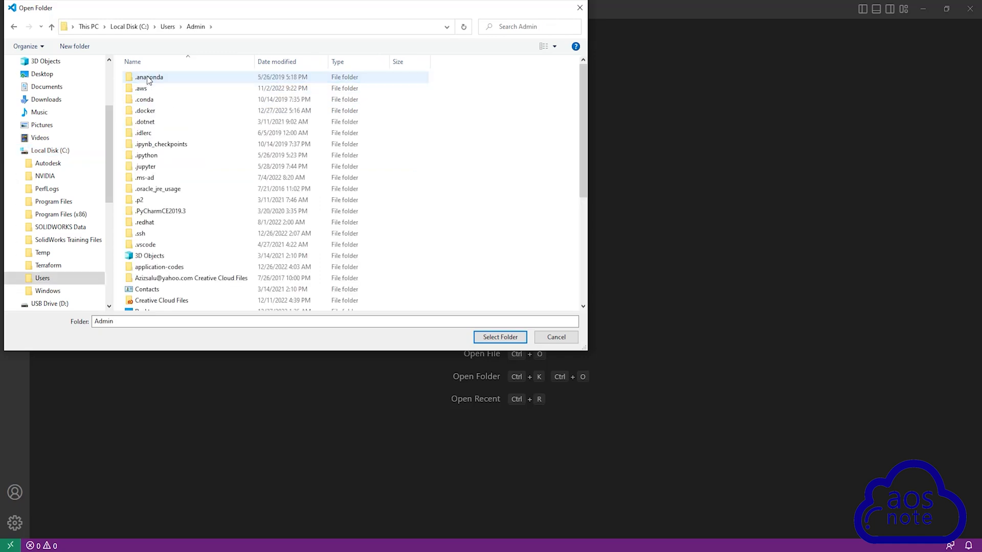
{"action": "mouse_move", "coordinate": [148, 77]}
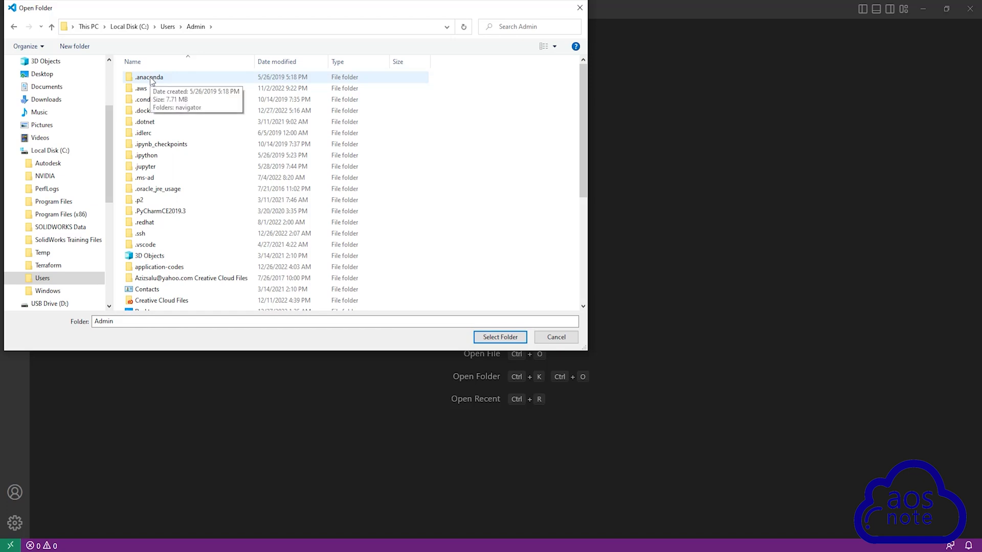
{"action": "scroll", "scroll_direction": "down", "scroll_amount": 3}
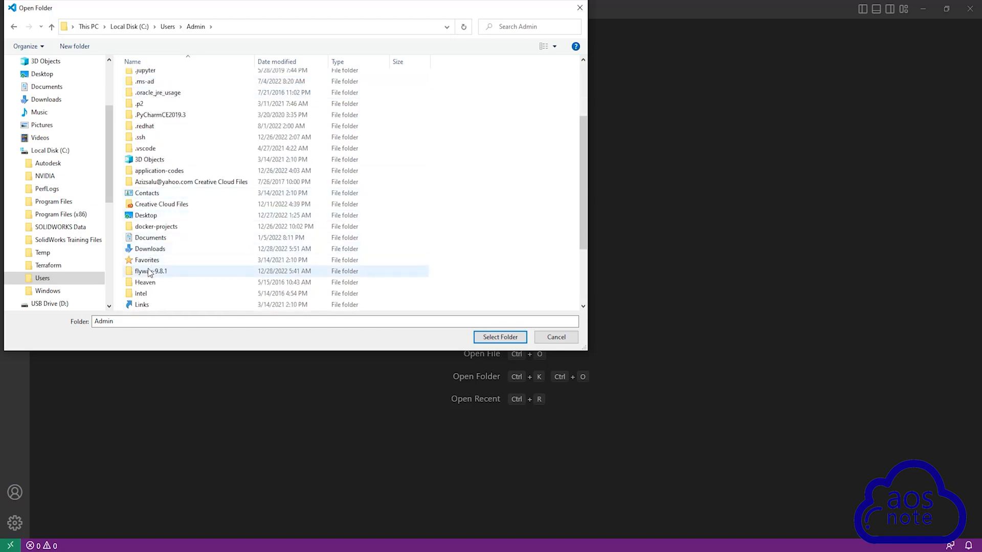
{"action": "left_click", "coordinate": [151, 270]}
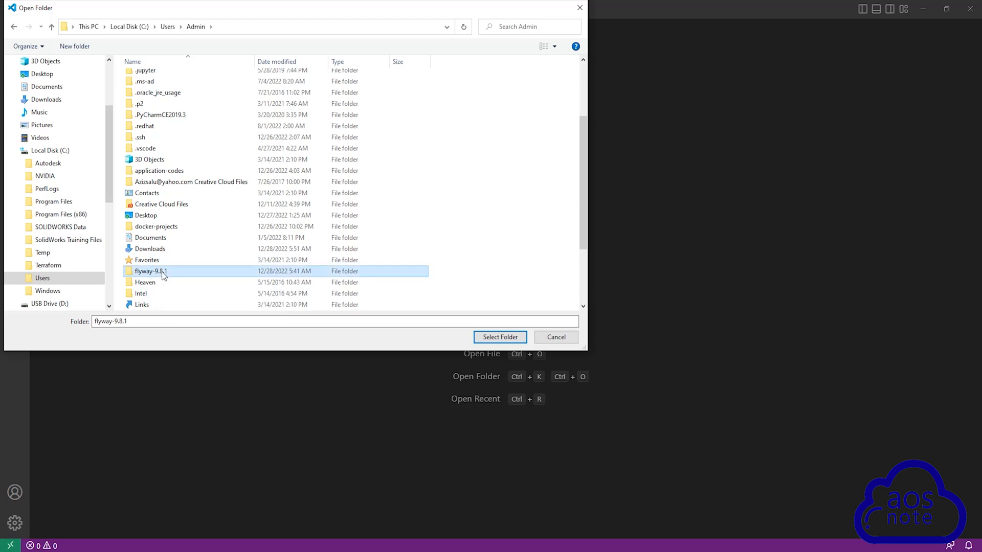
{"action": "mouse_move", "coordinate": [500, 337]}
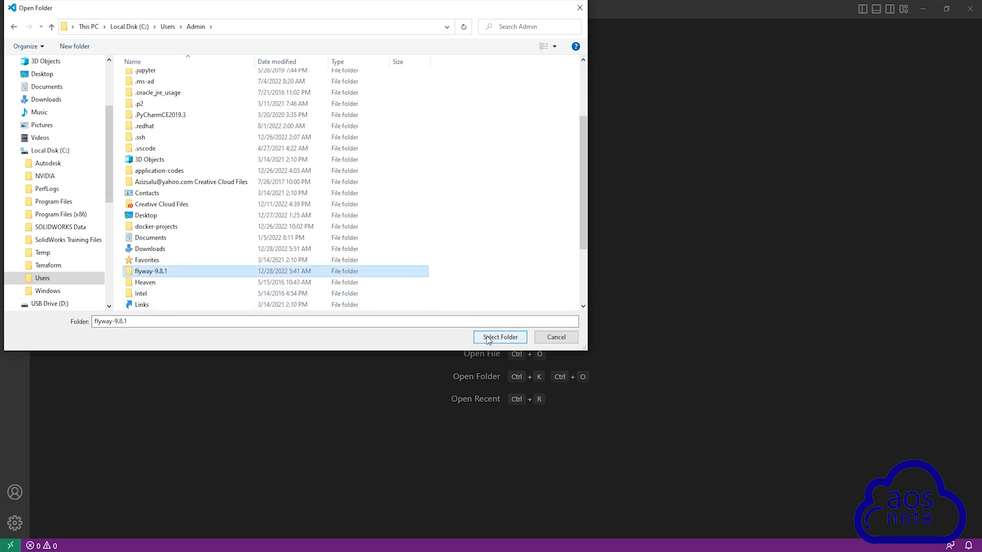
{"action": "left_click", "coordinate": [500, 336]}
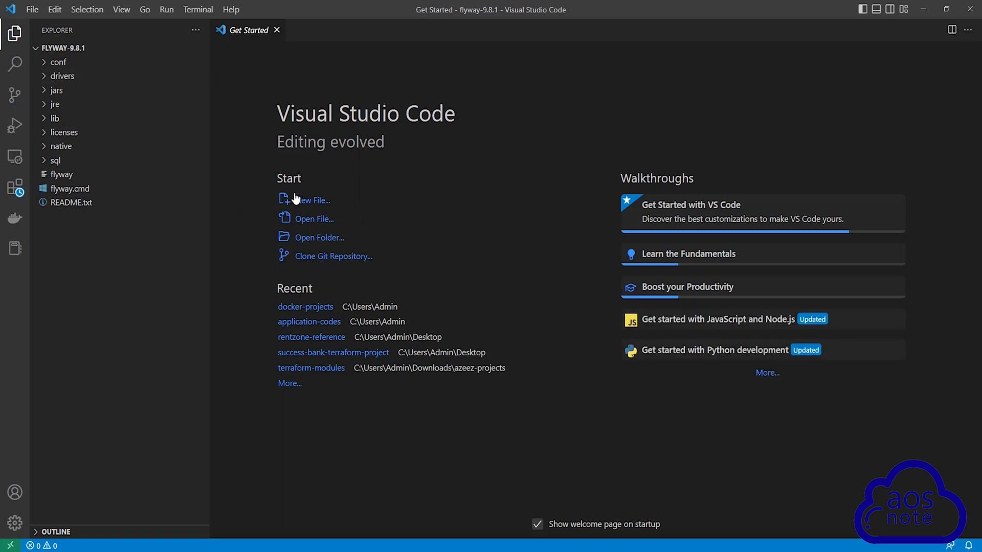
{"action": "left_click", "coordinate": [277, 30]}
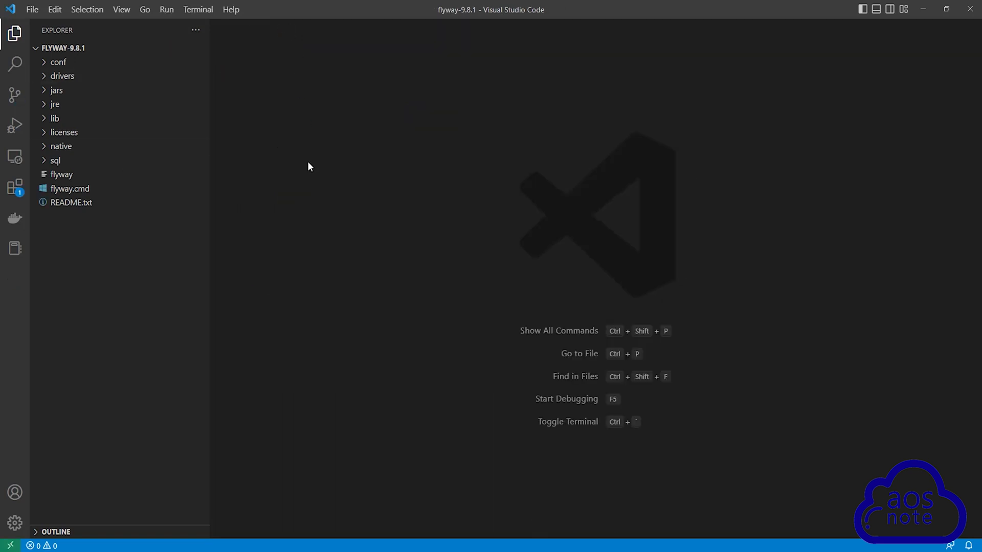
{"action": "mouse_move", "coordinate": [305, 158]}
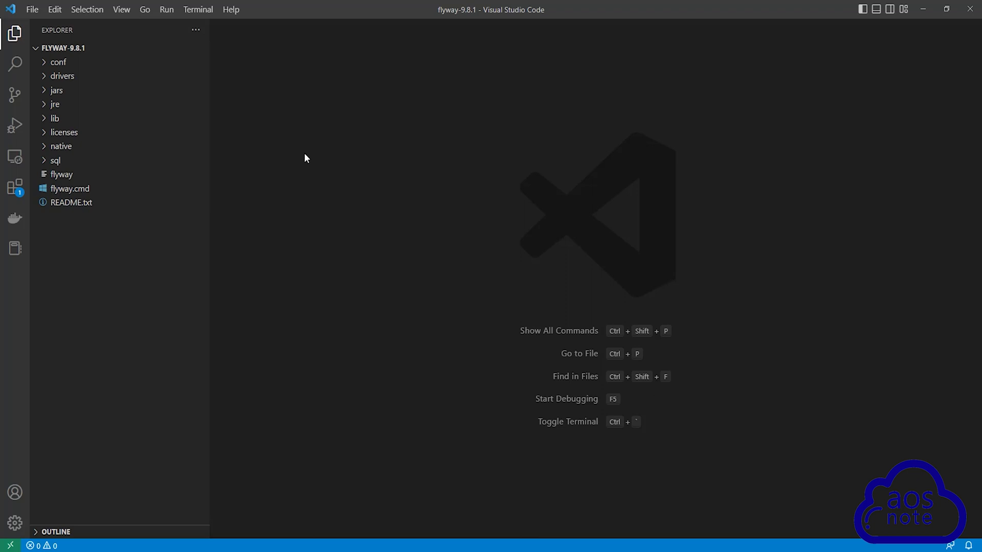
{"action": "mouse_move", "coordinate": [58, 62]}
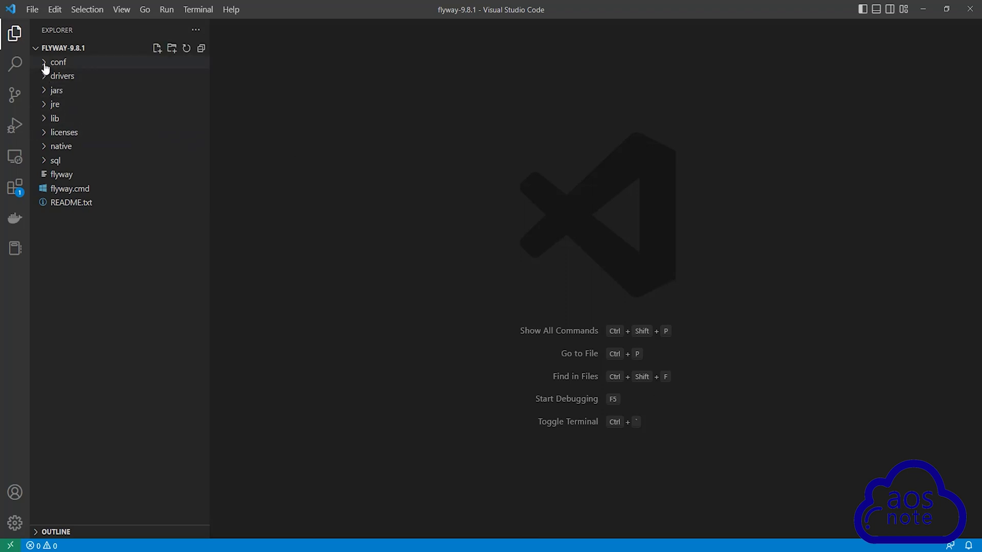
{"action": "mouse_move", "coordinate": [70, 68]}
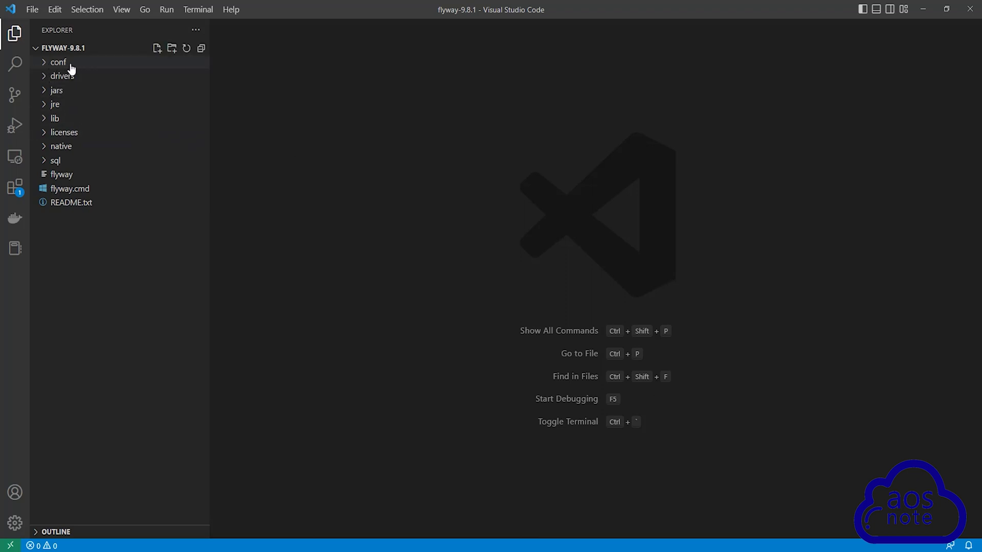
{"action": "left_click", "coordinate": [58, 63]}
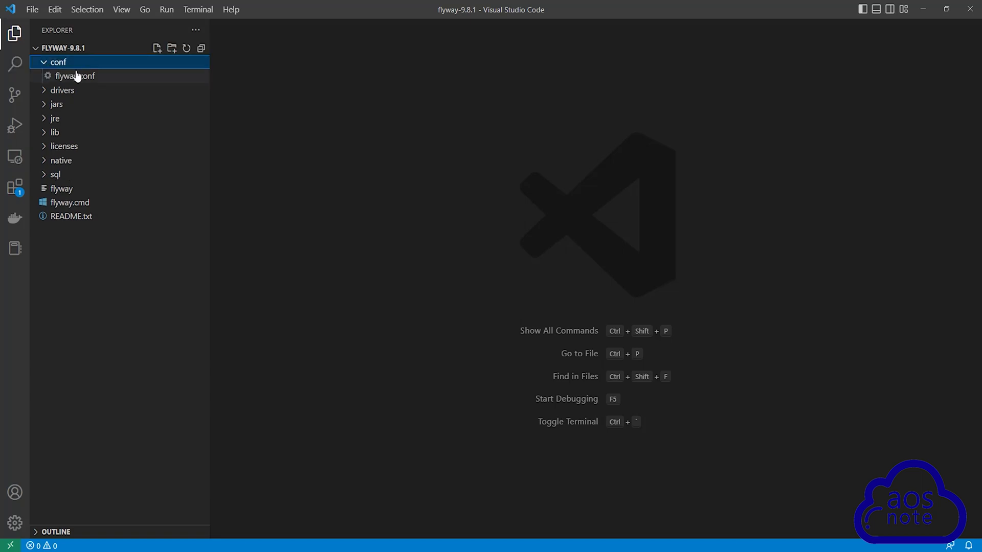
{"action": "mouse_move", "coordinate": [85, 80]}
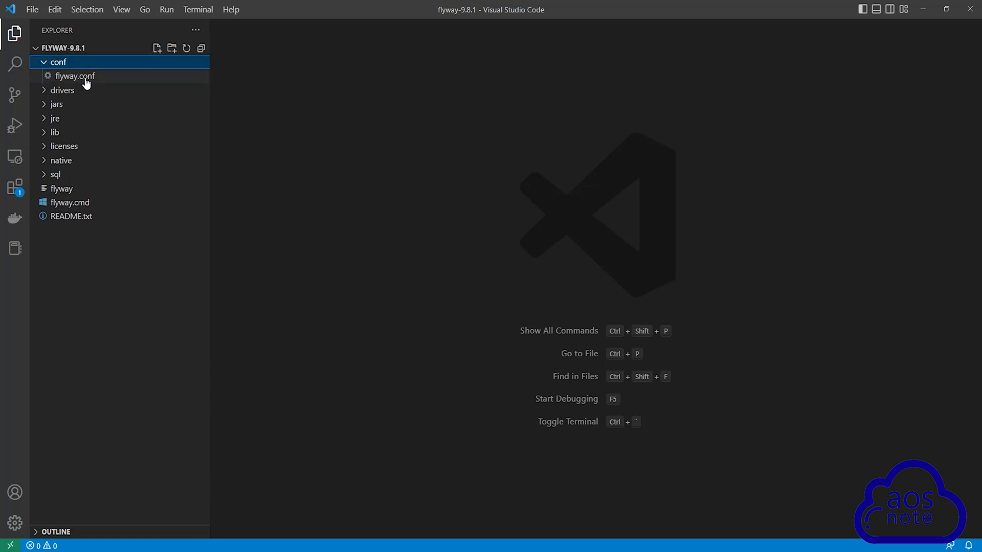
{"action": "left_click", "coordinate": [74, 75]}
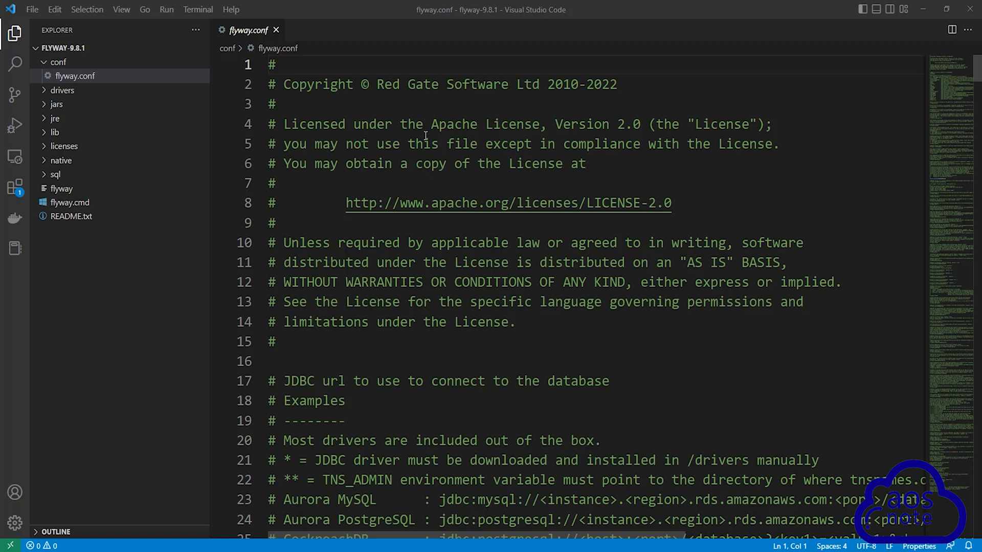
{"action": "scroll", "scroll_direction": "down", "scroll_amount": 3}
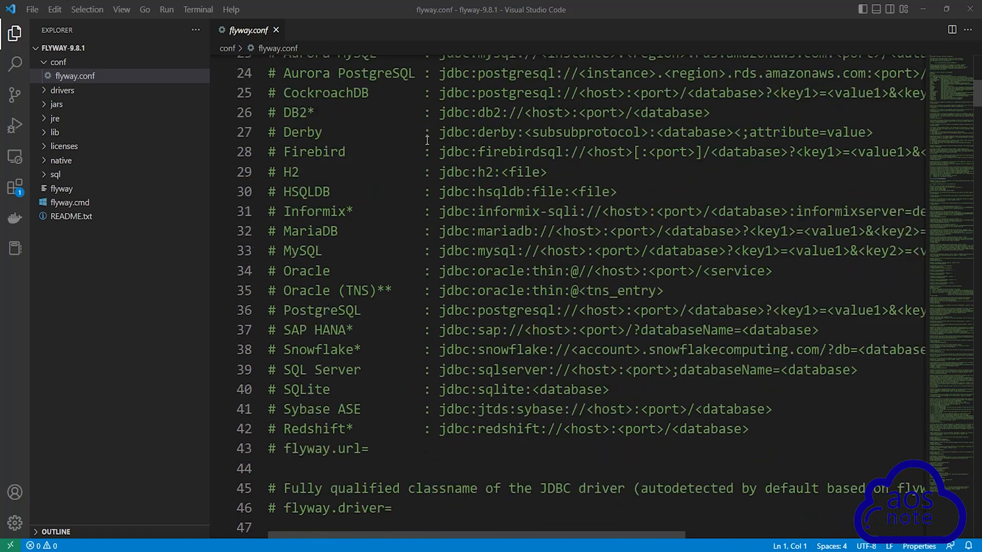
{"action": "scroll", "scroll_direction": "down", "scroll_amount": 3}
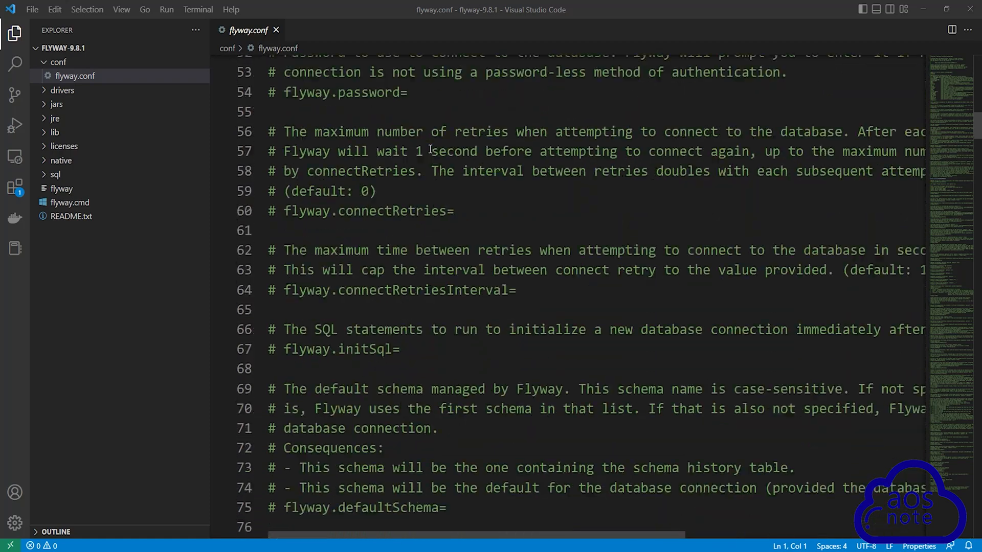
{"action": "scroll", "scroll_direction": "down", "scroll_amount": 3}
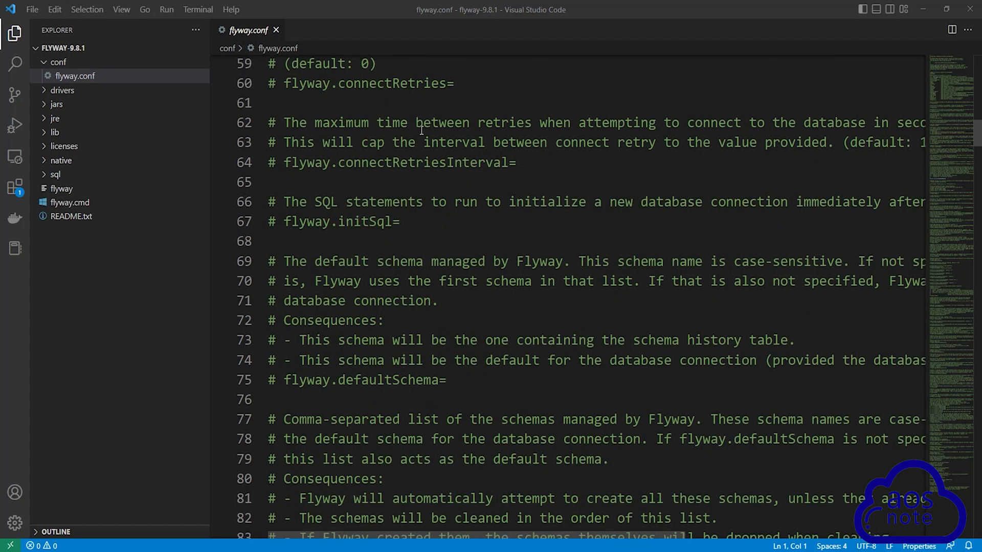
{"action": "scroll", "scroll_direction": "down", "scroll_amount": 3}
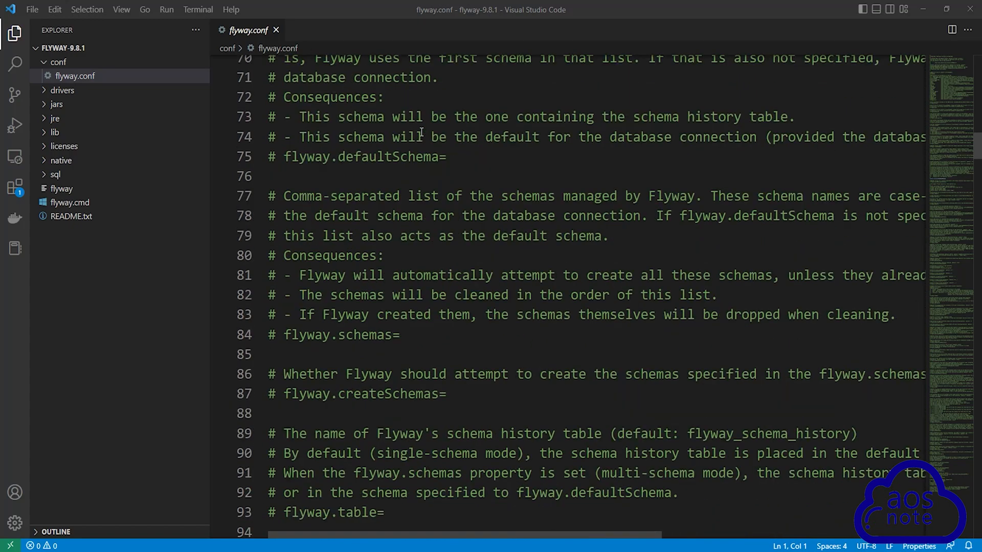
{"action": "scroll", "scroll_direction": "up", "scroll_amount": 3}
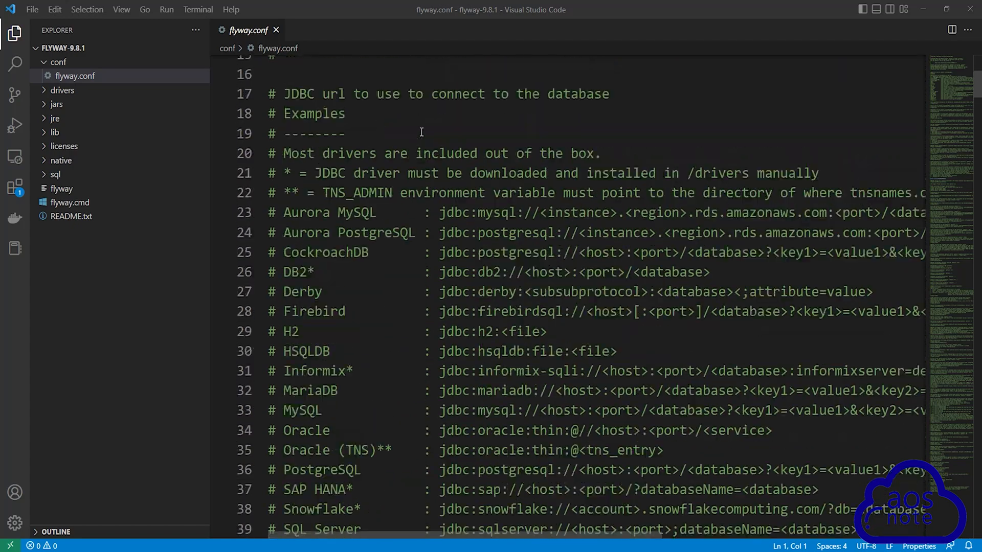
{"action": "scroll", "scroll_direction": "up", "scroll_amount": 3}
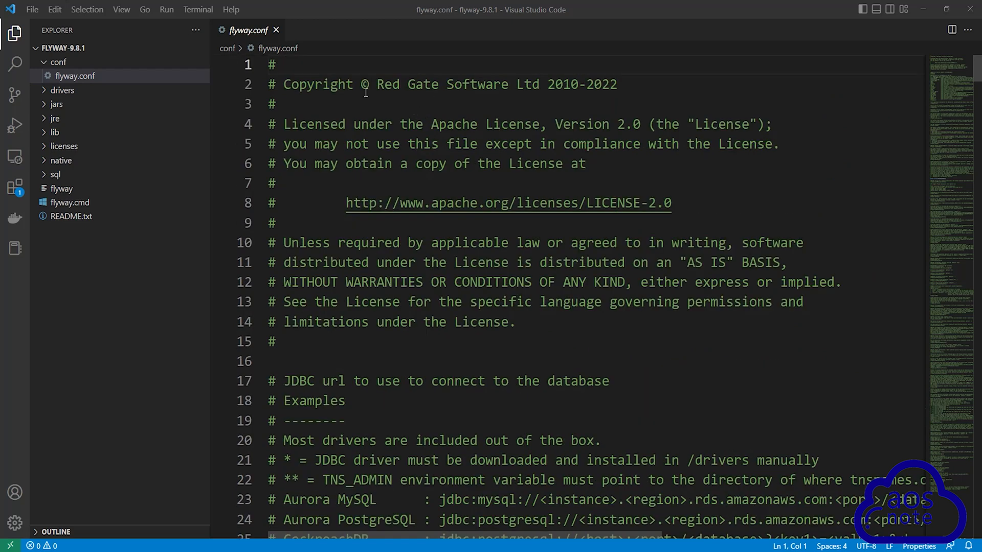
- Clear flyway.conf and paste the five-line template with localhost:3306 url, empty user/password, sql locations, cleanDisabled false
{"action": "left_click", "coordinate": [277, 64]}
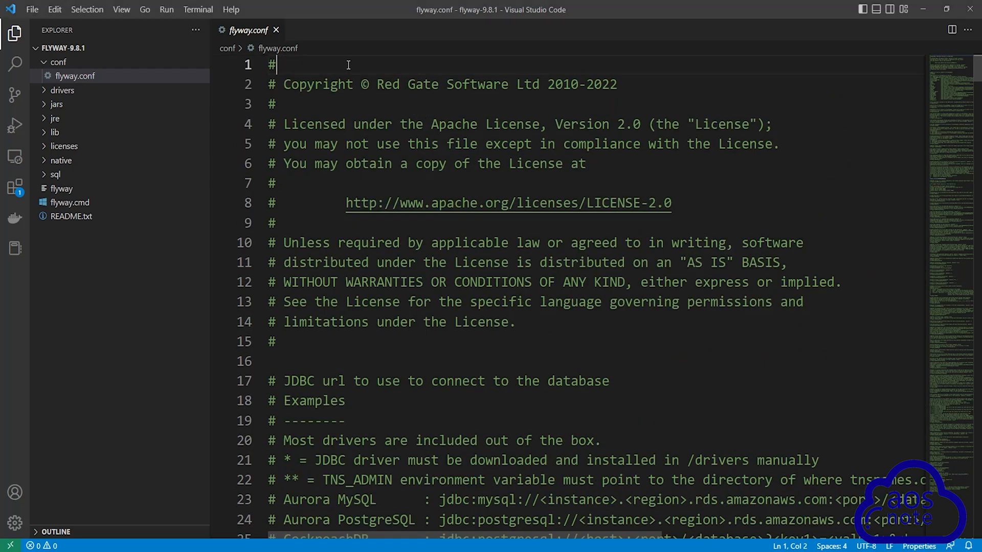
{"action": "key", "text": "ctrl+a"}
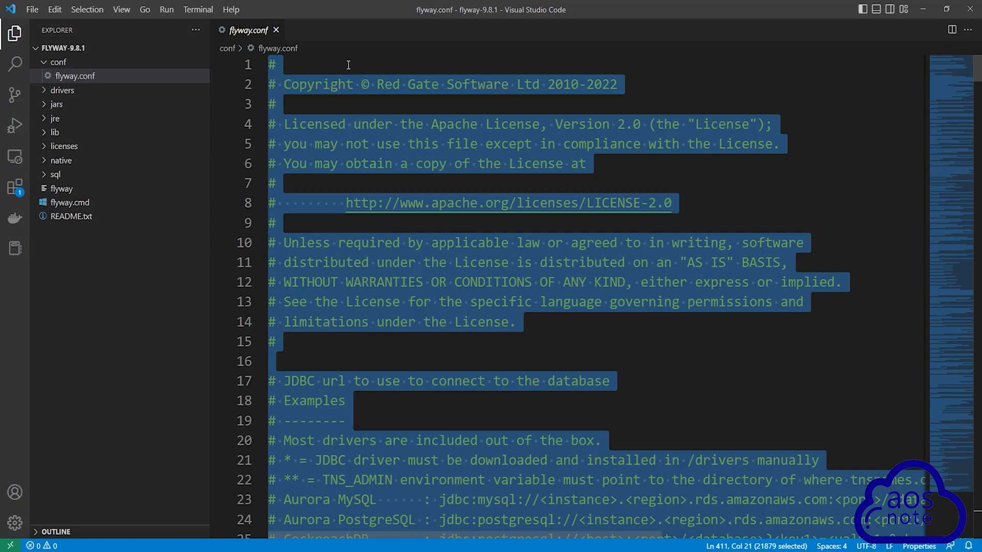
{"action": "key", "text": "Delete"}
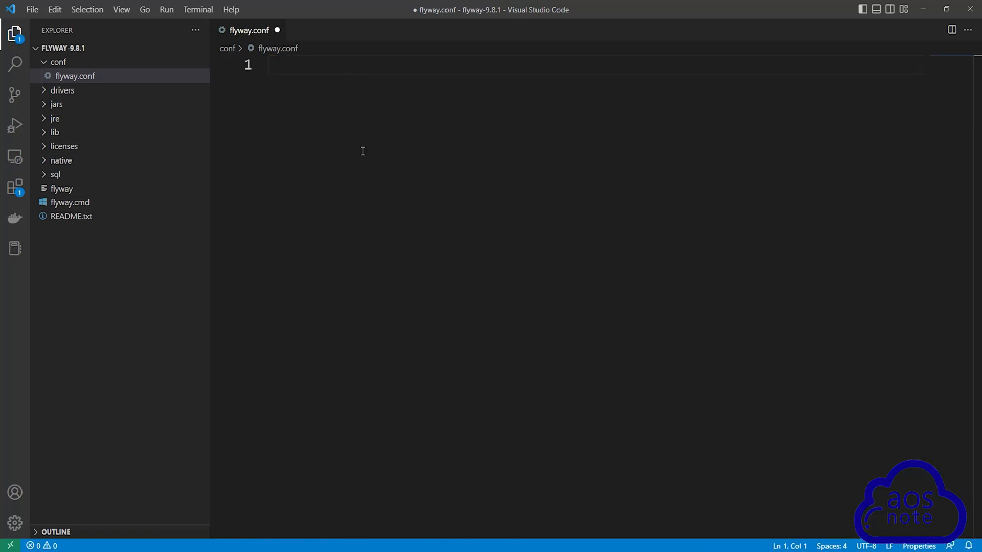
{"action": "mouse_move", "coordinate": [395, 132]}
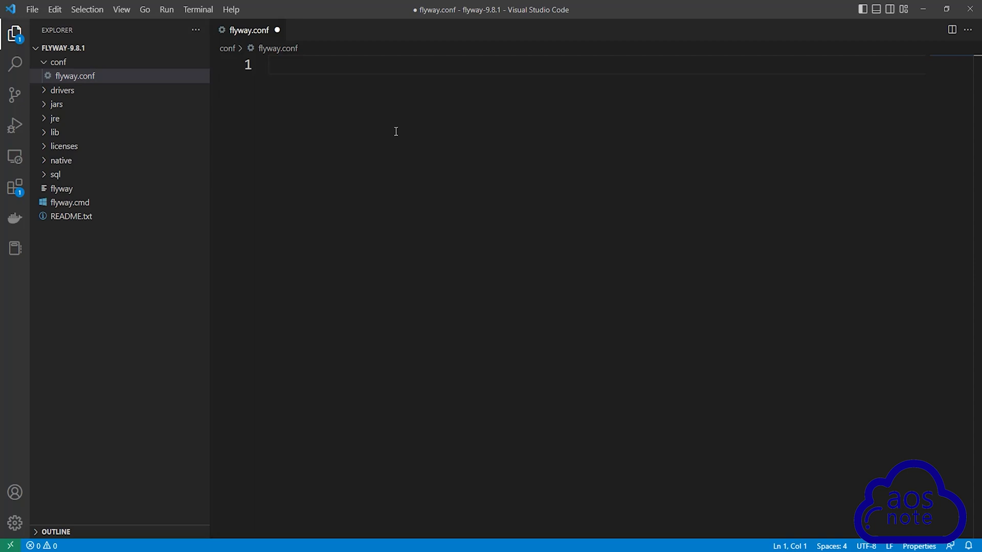
{"action": "mouse_move", "coordinate": [287, 113]}
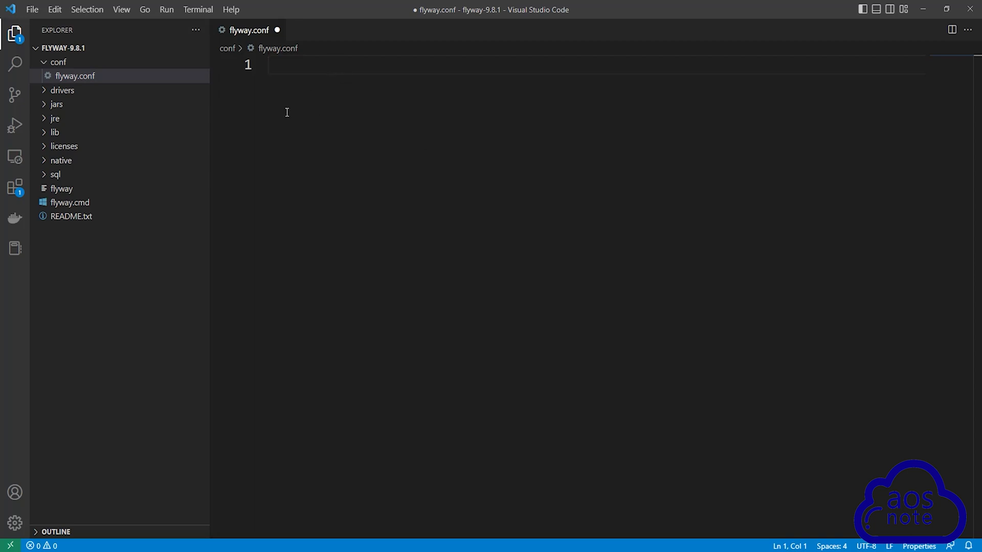
{"action": "right_click", "coordinate": [286, 113]}
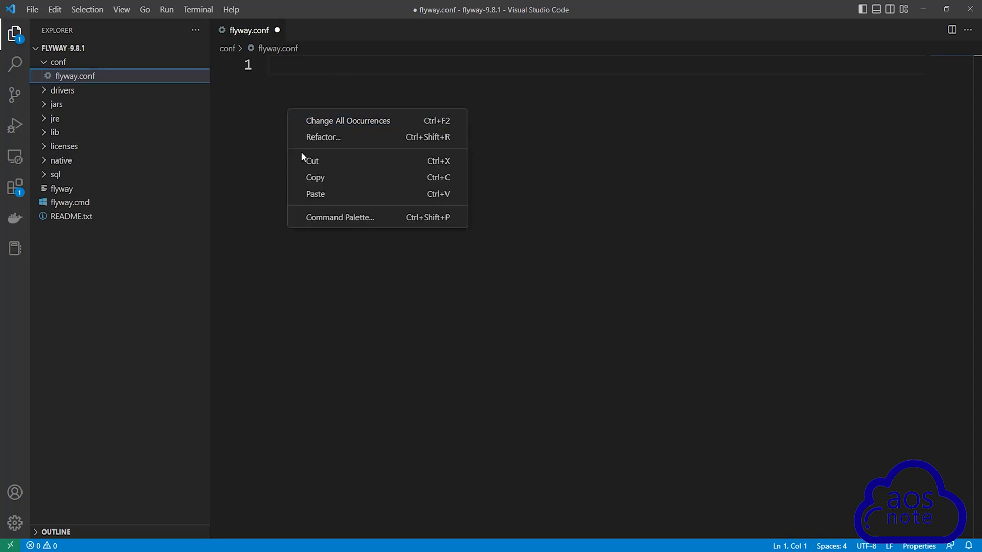
{"action": "left_click", "coordinate": [316, 193]}
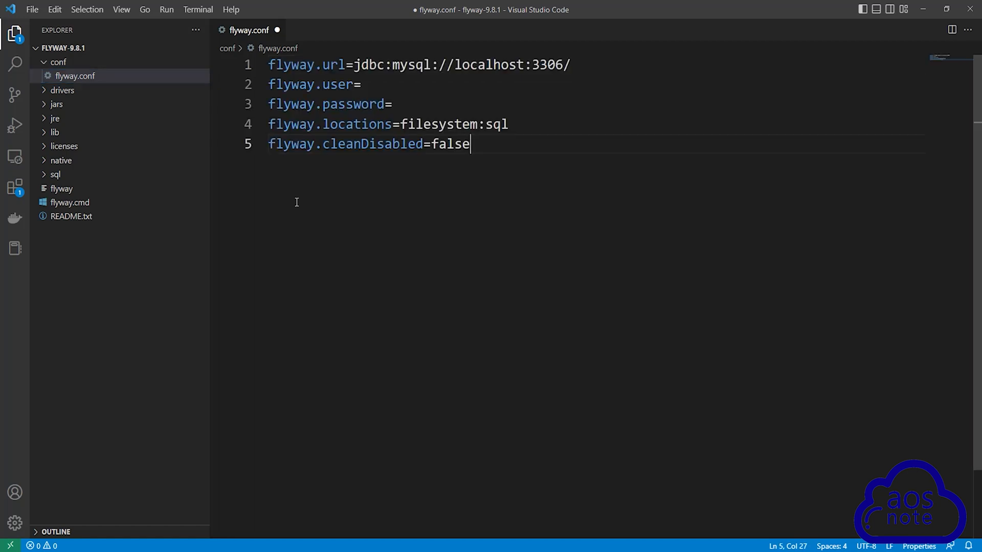
{"action": "mouse_move", "coordinate": [393, 211]}
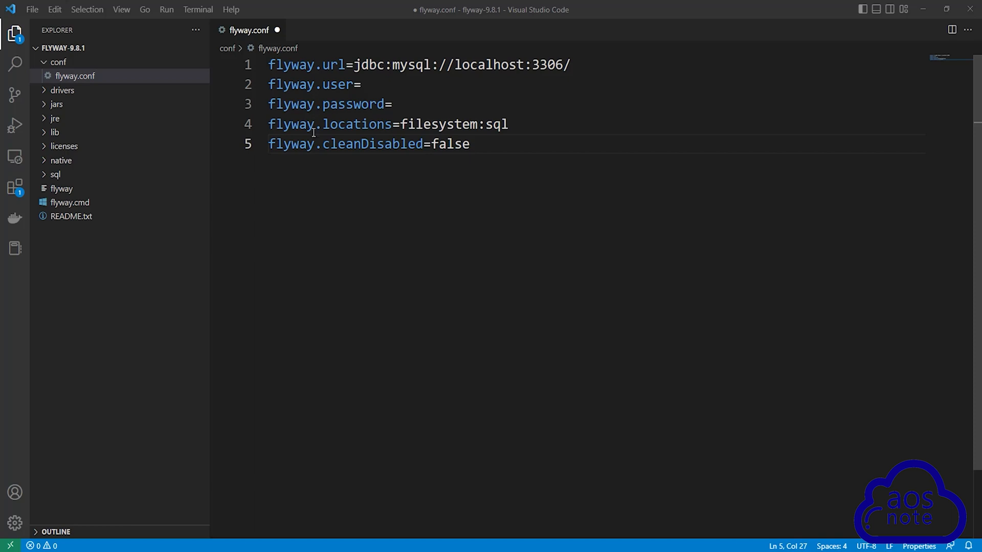
{"action": "mouse_move", "coordinate": [644, 86]}
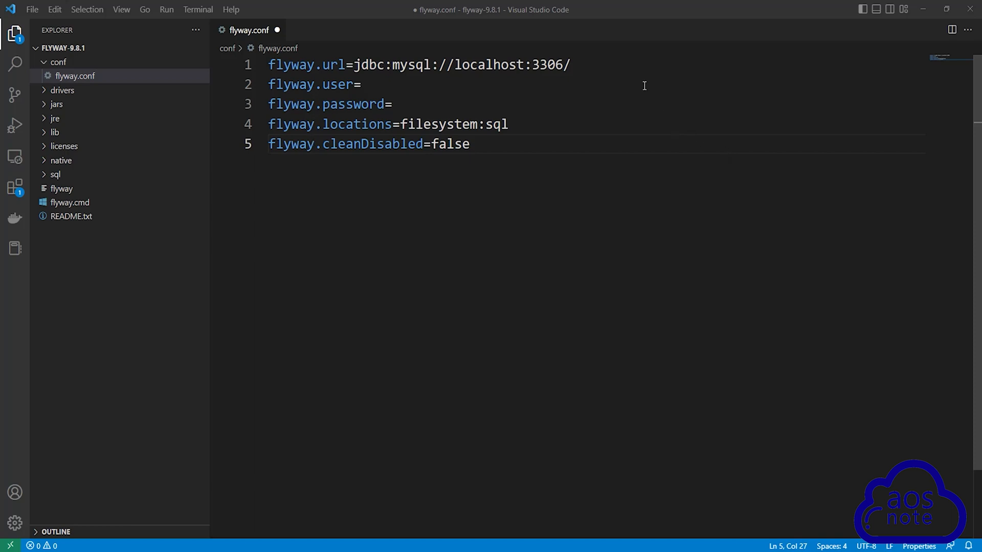
{"action": "mouse_move", "coordinate": [595, 72]}
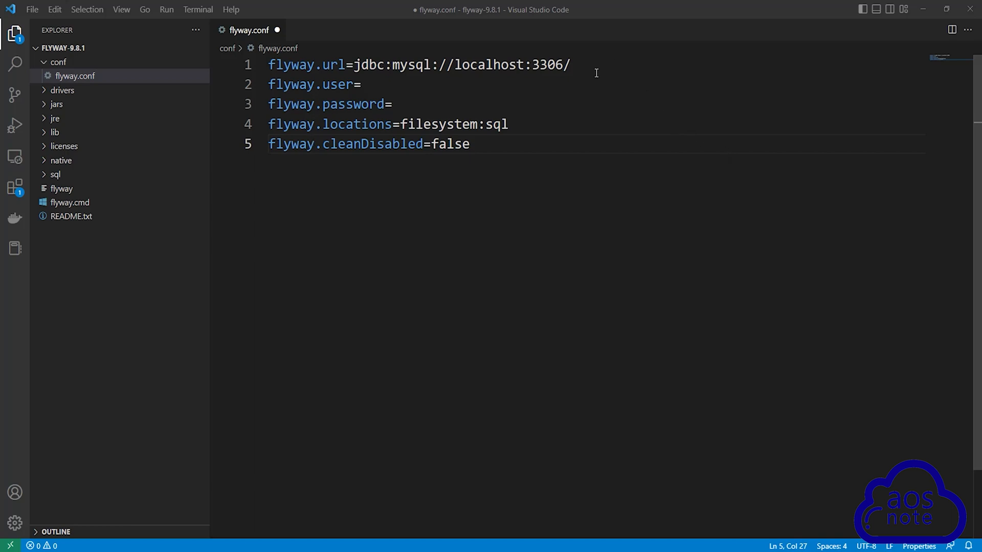
{"action": "mouse_move", "coordinate": [599, 67]}
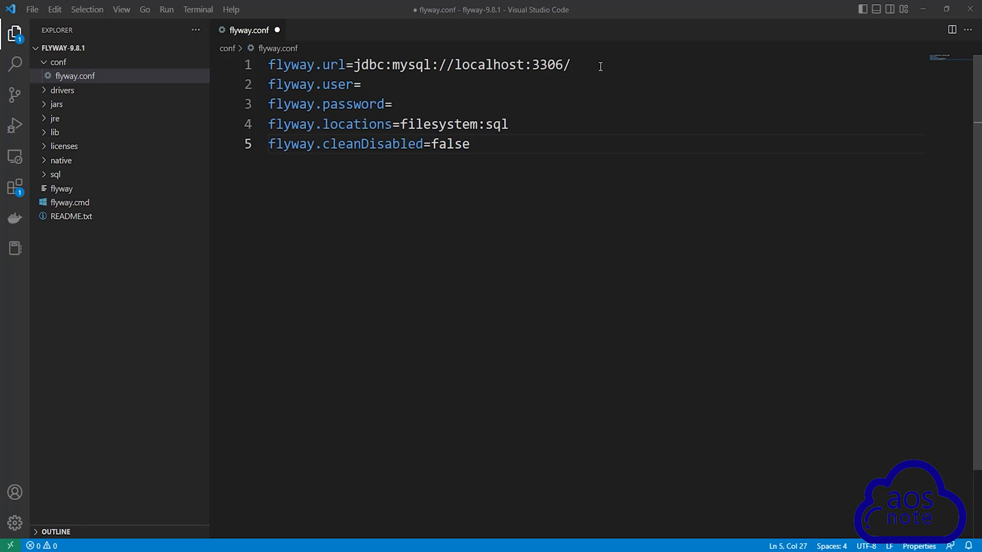
{"action": "mouse_move", "coordinate": [405, 102]}
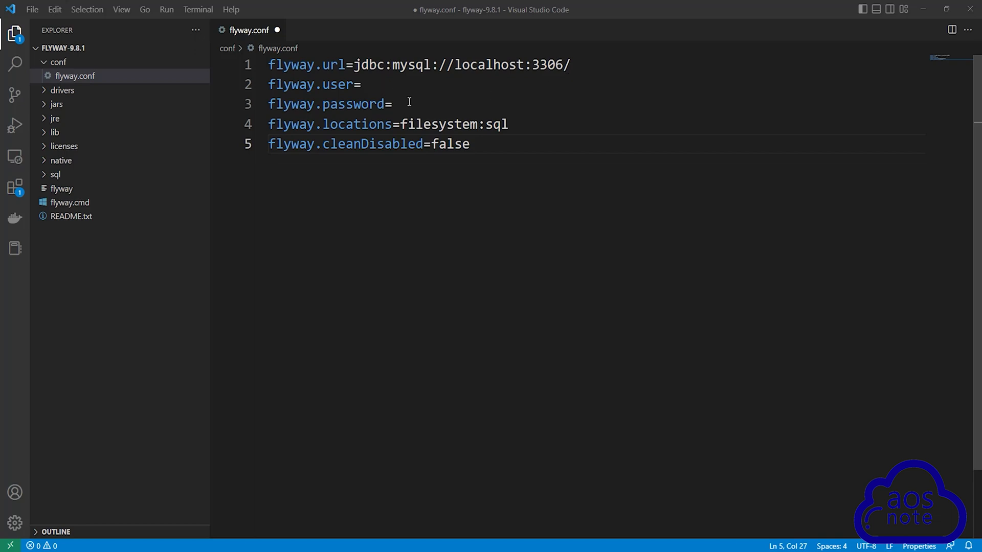
{"action": "mouse_move", "coordinate": [473, 131]}
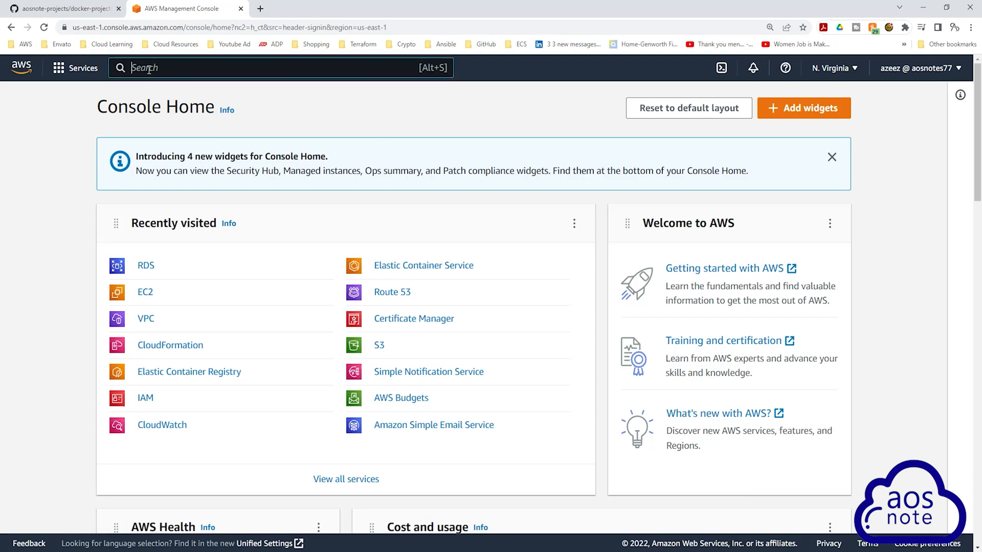
- Navigate to the dev-rds-db instance's Configuration details in the RDS console
{"action": "type", "text": "rds"}
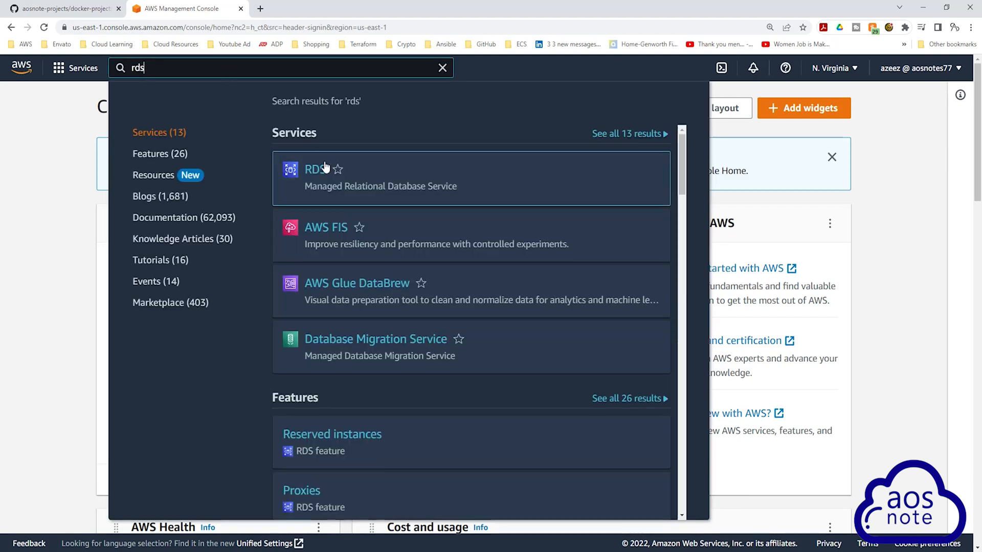
{"action": "left_click", "coordinate": [314, 168]}
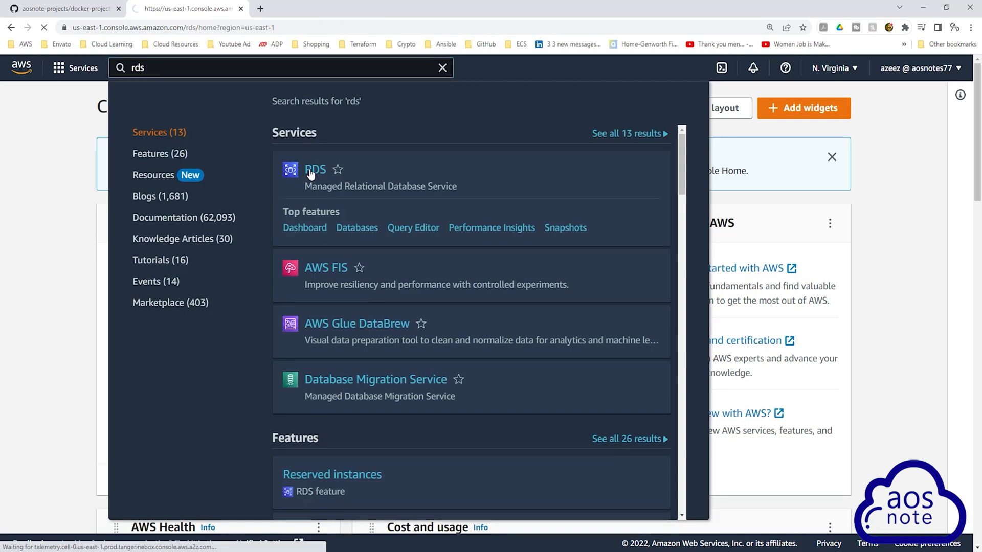
{"action": "left_click", "coordinate": [315, 169]}
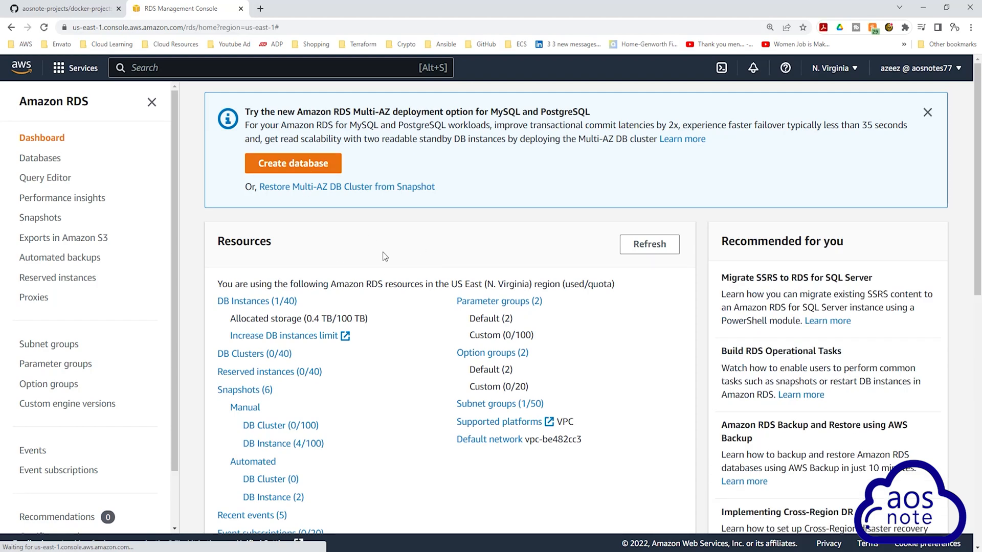
{"action": "mouse_move", "coordinate": [244, 301]}
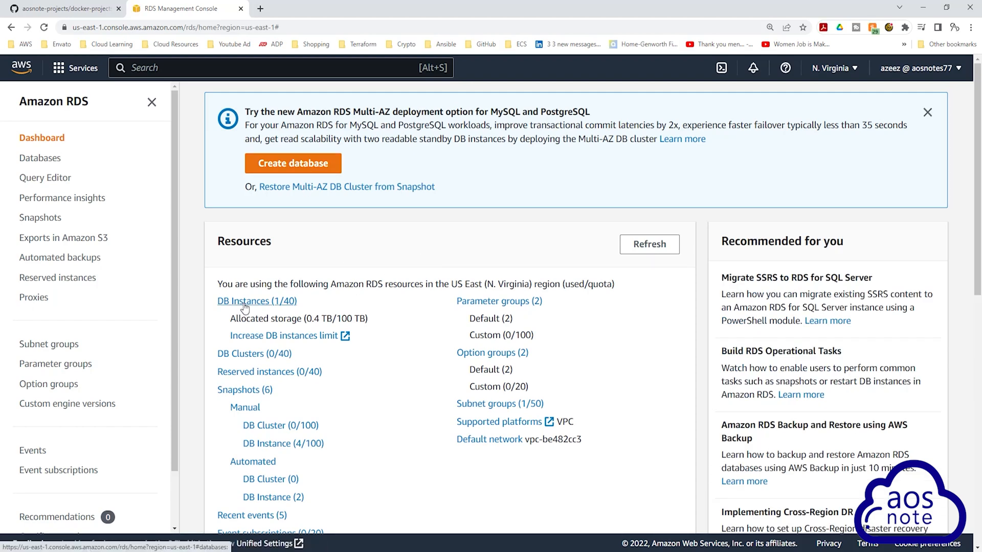
{"action": "left_click", "coordinate": [256, 300]}
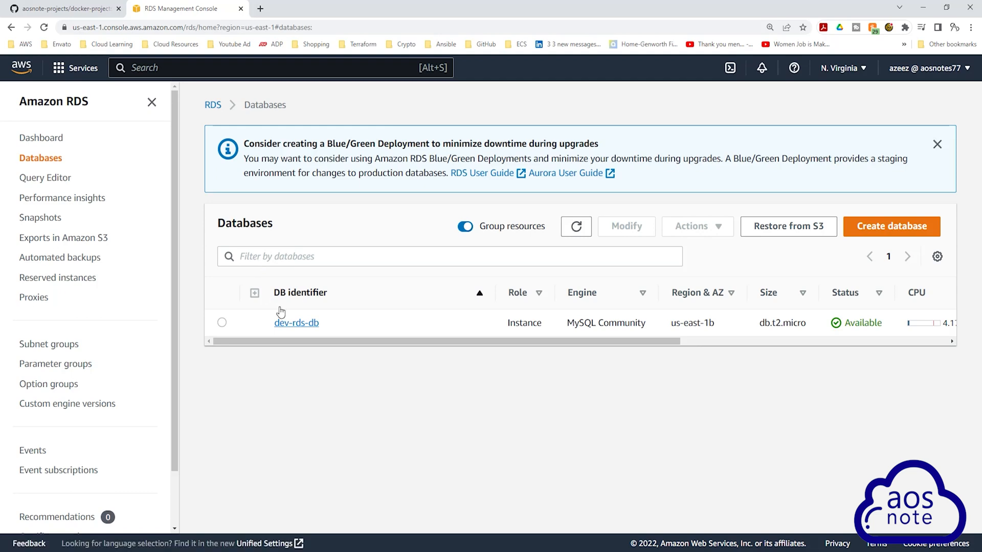
{"action": "left_click", "coordinate": [296, 322]}
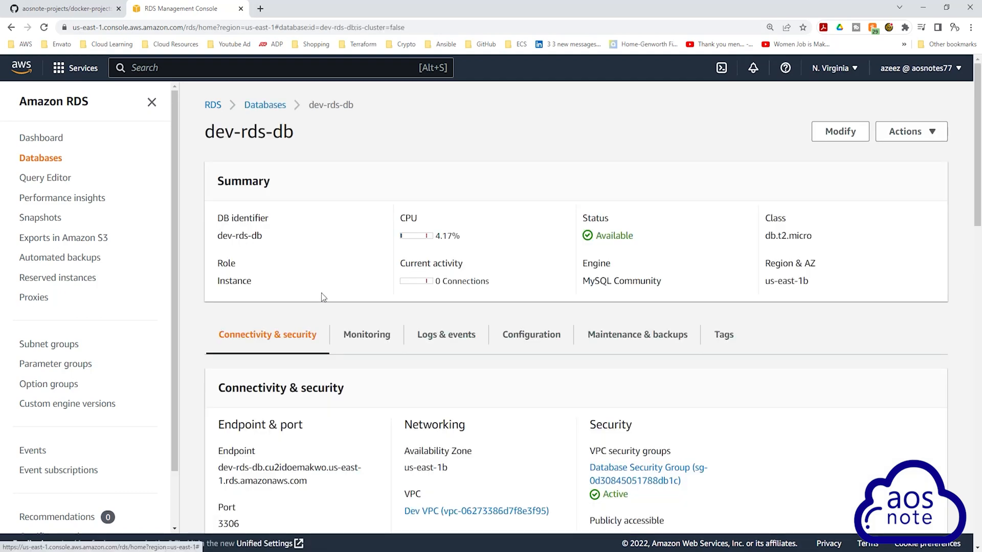
{"action": "mouse_move", "coordinate": [530, 338]}
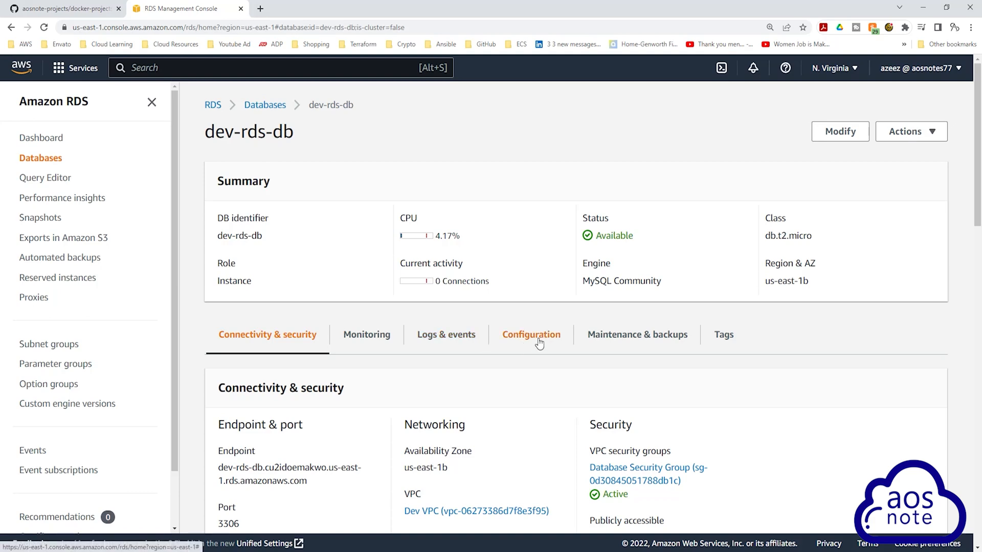
{"action": "left_click", "coordinate": [530, 333]}
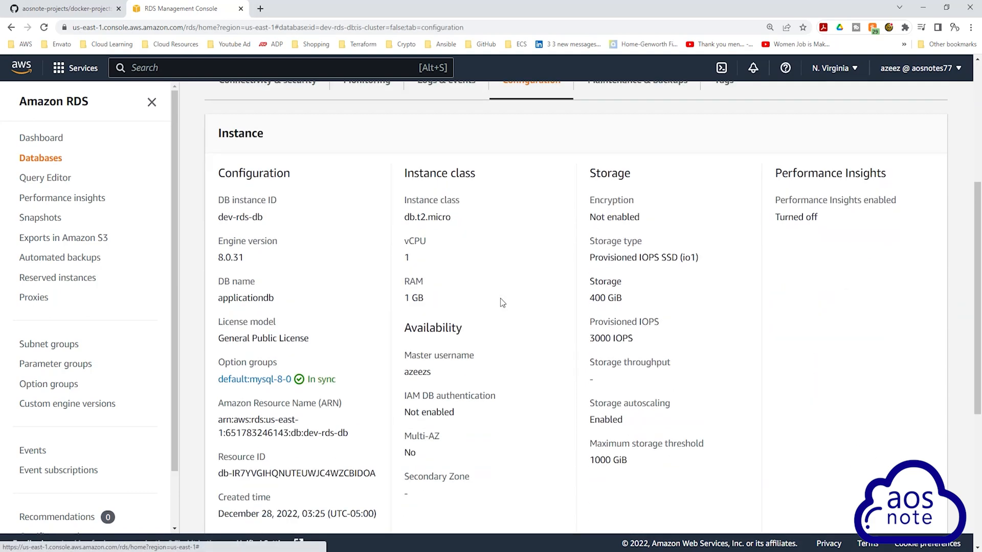
- Select the database name applicationdb and bring up its copy options
{"action": "scroll", "scroll_direction": "down", "scroll_amount": 3}
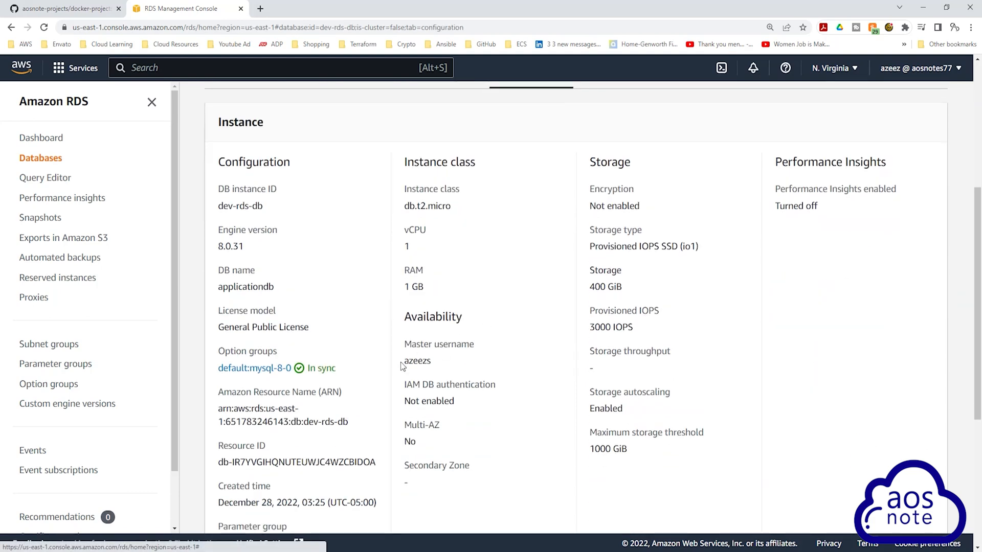
{"action": "double_click", "coordinate": [416, 361]}
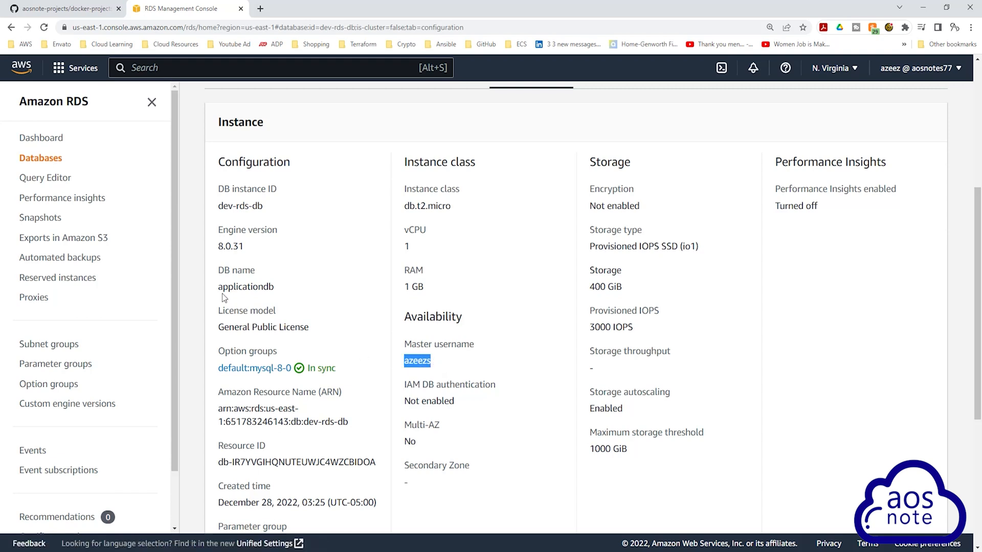
{"action": "double_click", "coordinate": [246, 287]}
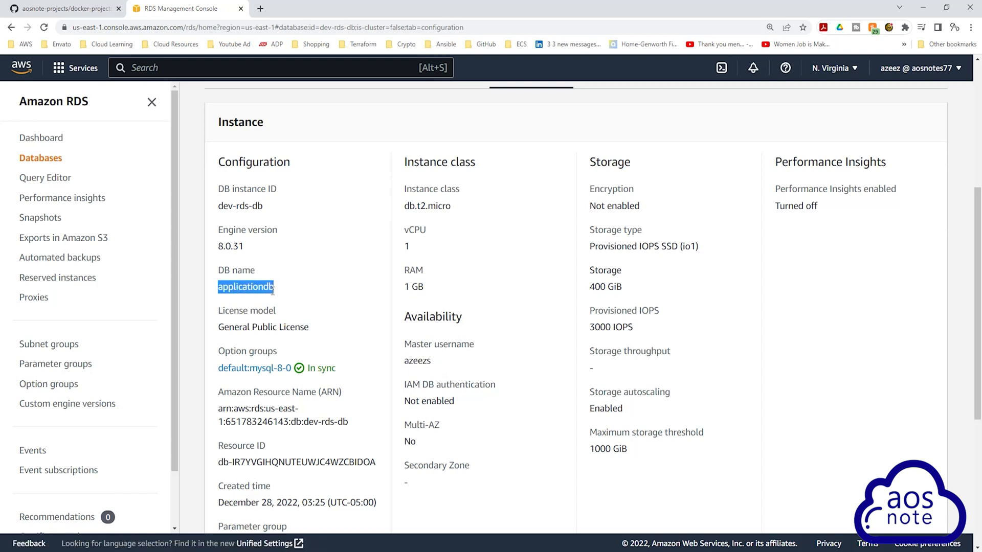
{"action": "right_click", "coordinate": [246, 286]}
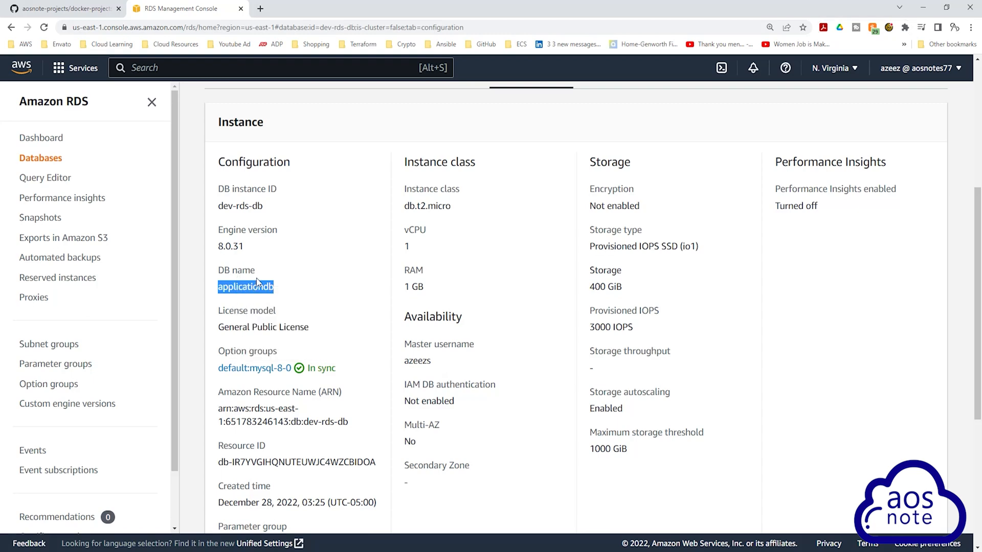
{"action": "mouse_move", "coordinate": [442, 535]}
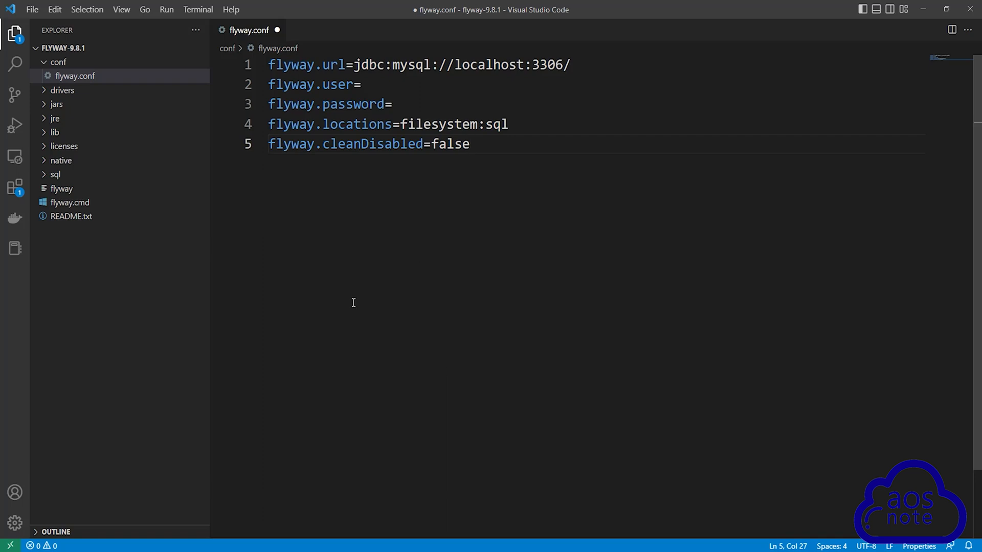
{"action": "mouse_move", "coordinate": [277, 74]}
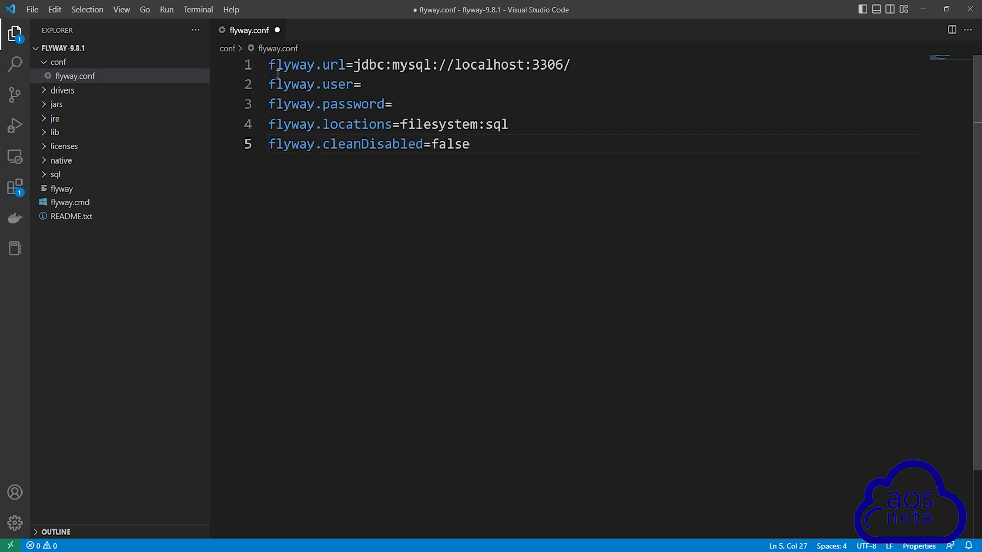
{"action": "mouse_move", "coordinate": [582, 66]}
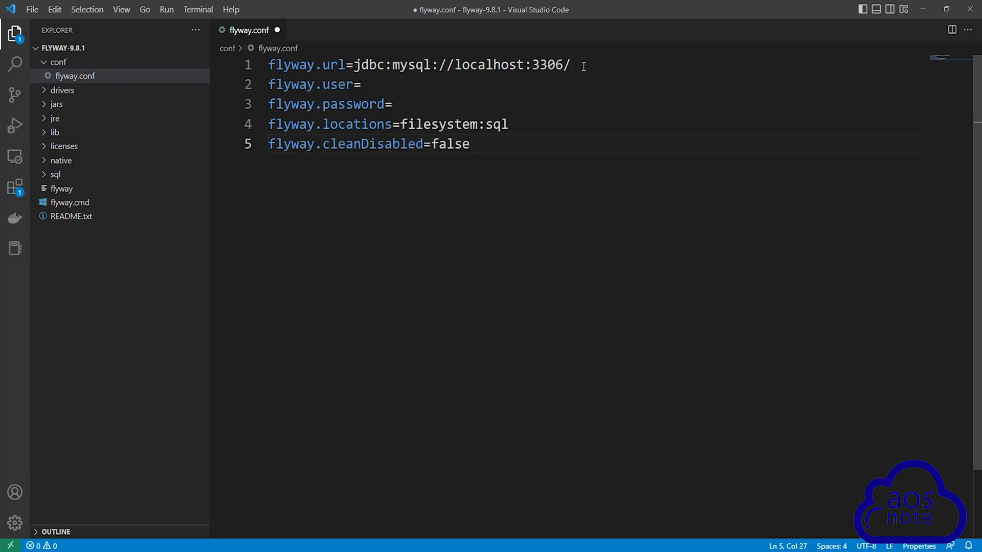
- Paste applicationdb at the end of flyway.url, then position the cursor after flyway.user=
{"action": "left_click", "coordinate": [570, 65]}
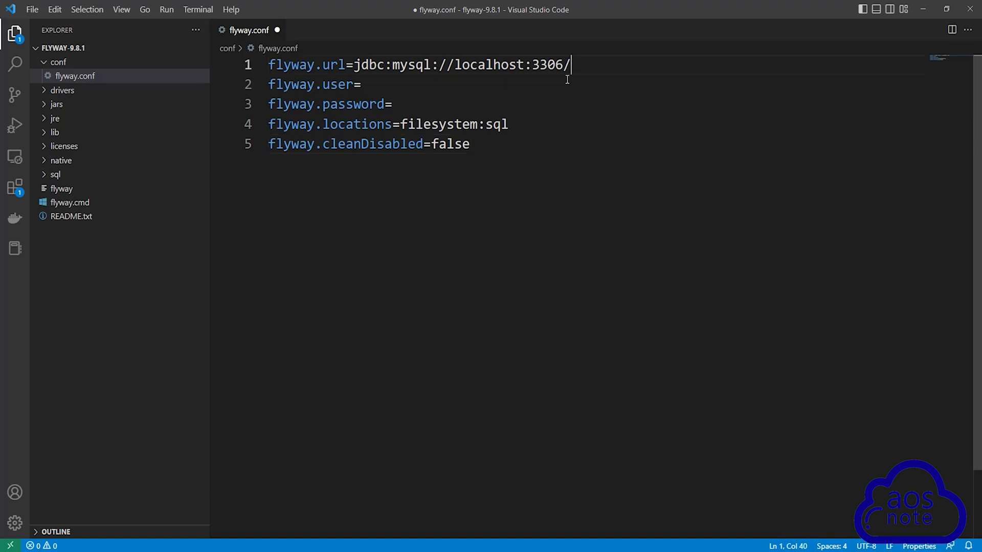
{"action": "right_click", "coordinate": [567, 80]}
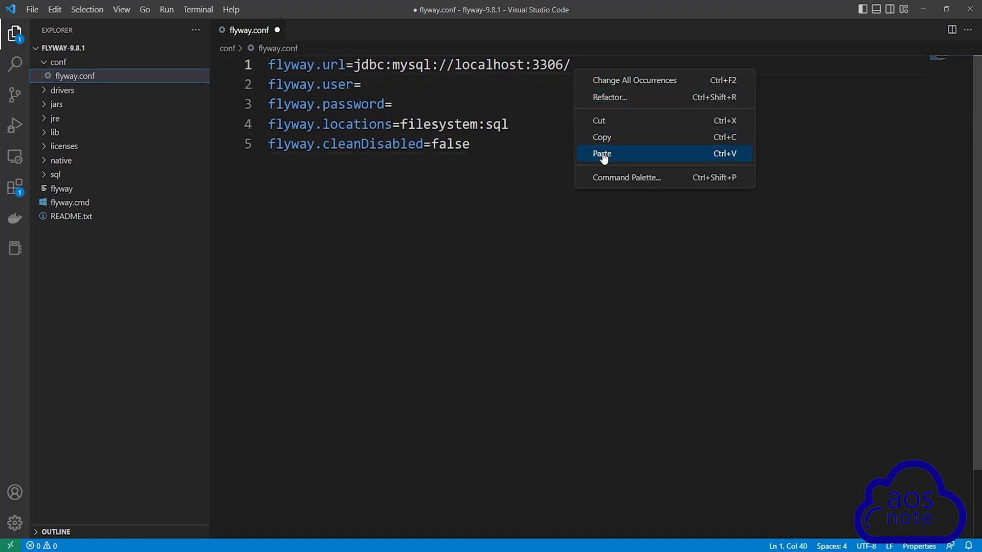
{"action": "left_click", "coordinate": [600, 154]}
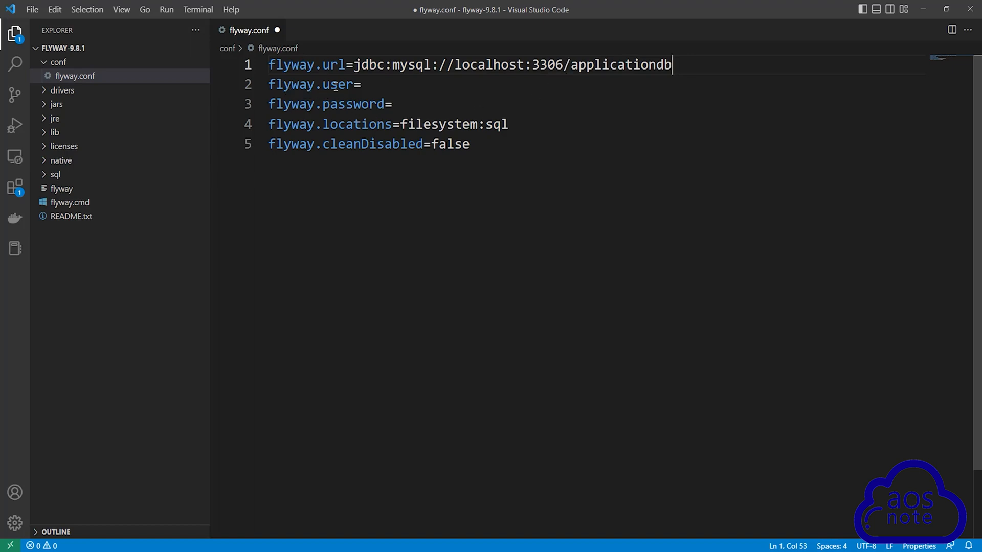
{"action": "left_click", "coordinate": [371, 85]}
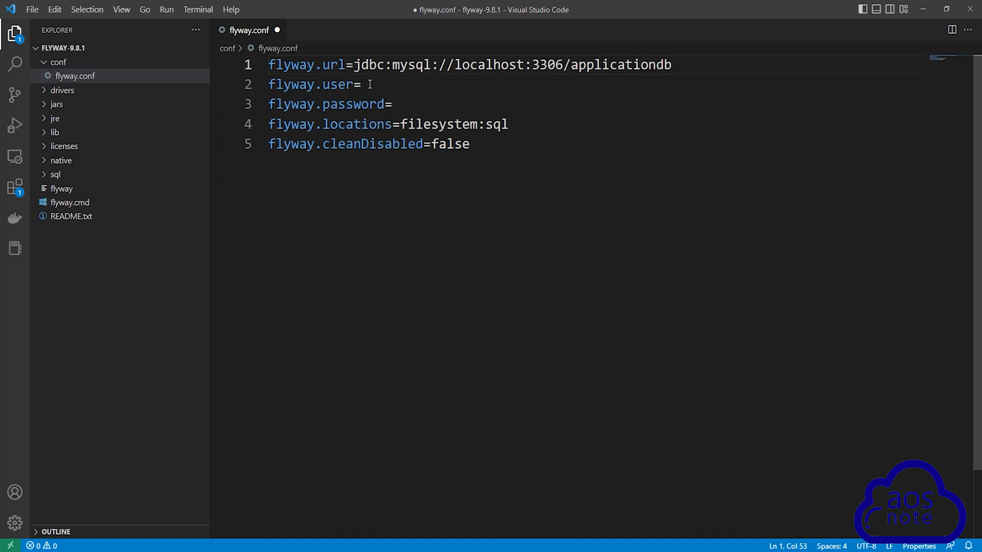
{"action": "left_click", "coordinate": [361, 85]}
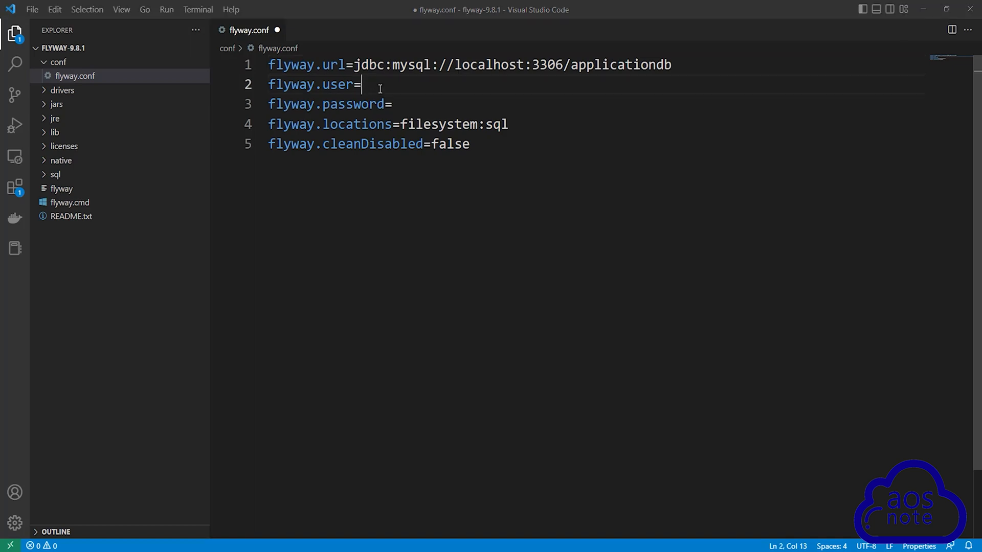
{"action": "mouse_move", "coordinate": [487, 106]}
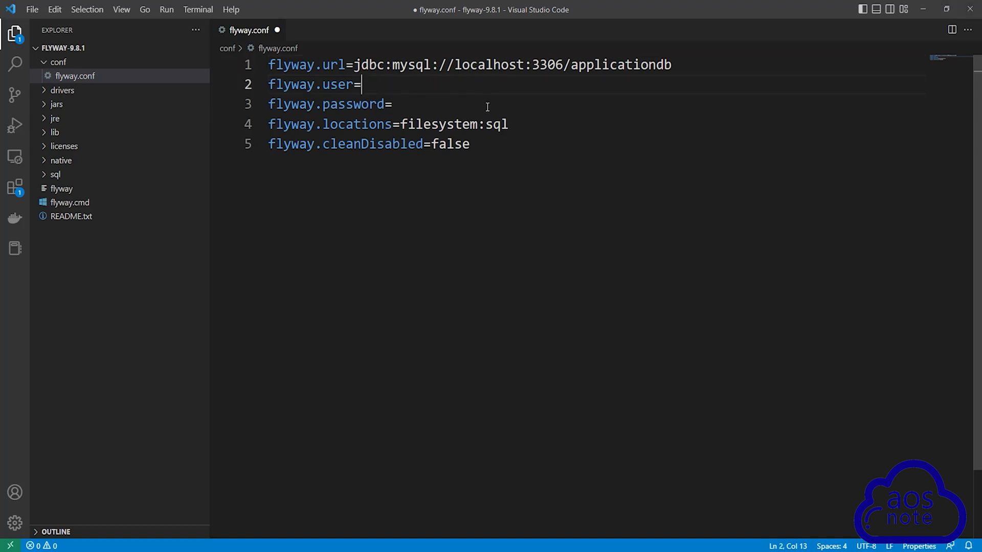
{"action": "mouse_move", "coordinate": [565, 436]}
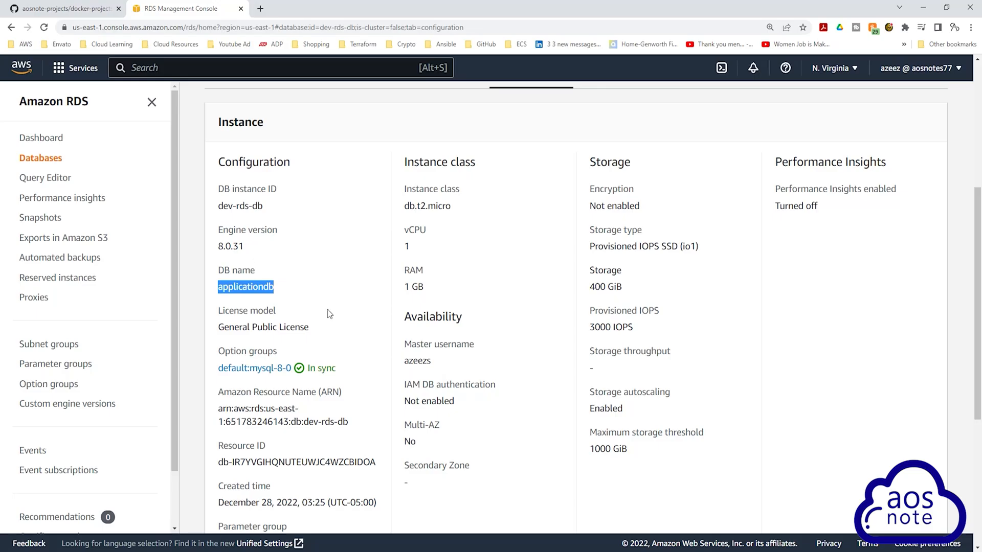
{"action": "mouse_move", "coordinate": [448, 351]}
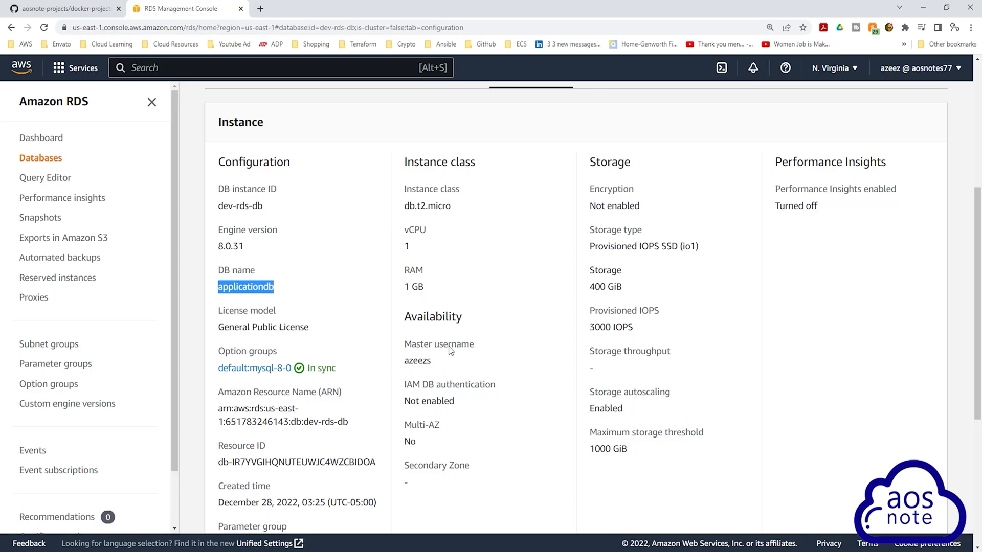
- Select the dev-rds-db master username value in the RDS console
{"action": "double_click", "coordinate": [417, 360]}
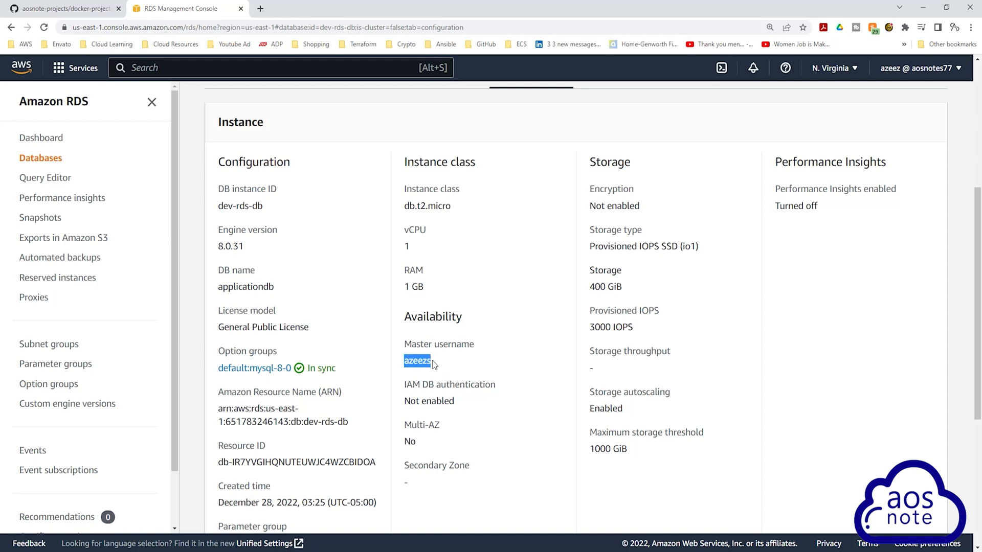
{"action": "mouse_move", "coordinate": [437, 375]}
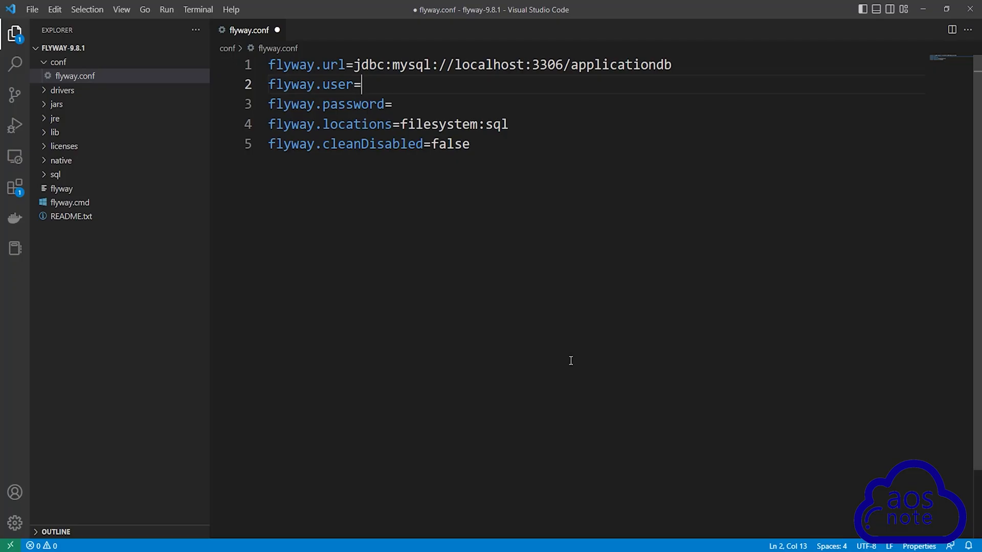
{"action": "mouse_move", "coordinate": [351, 86]}
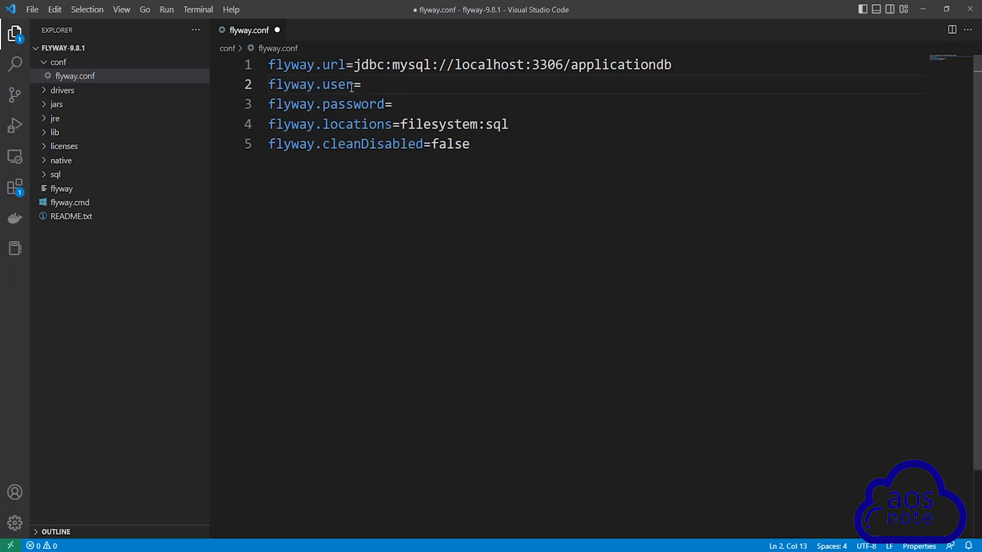
{"action": "right_click", "coordinate": [353, 85]}
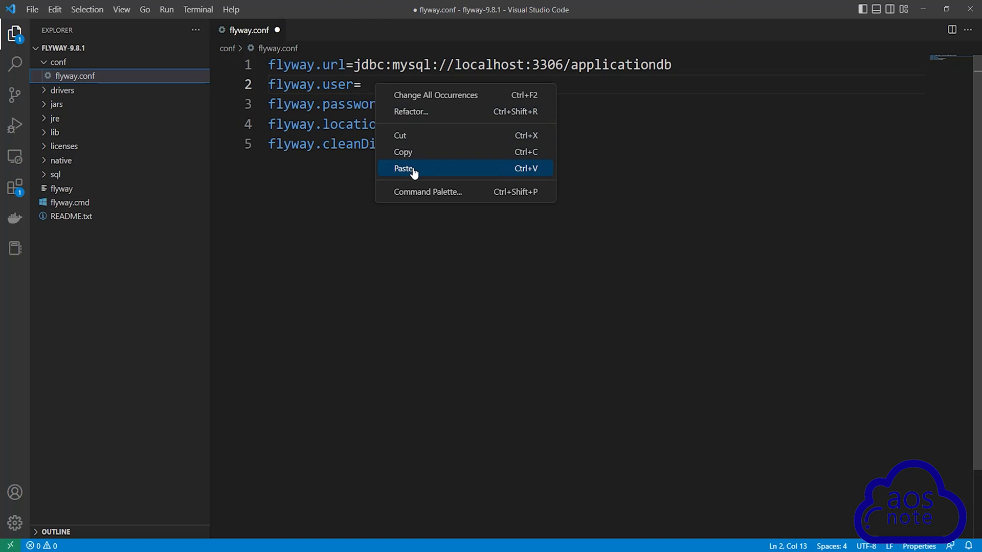
{"action": "left_click", "coordinate": [403, 168]}
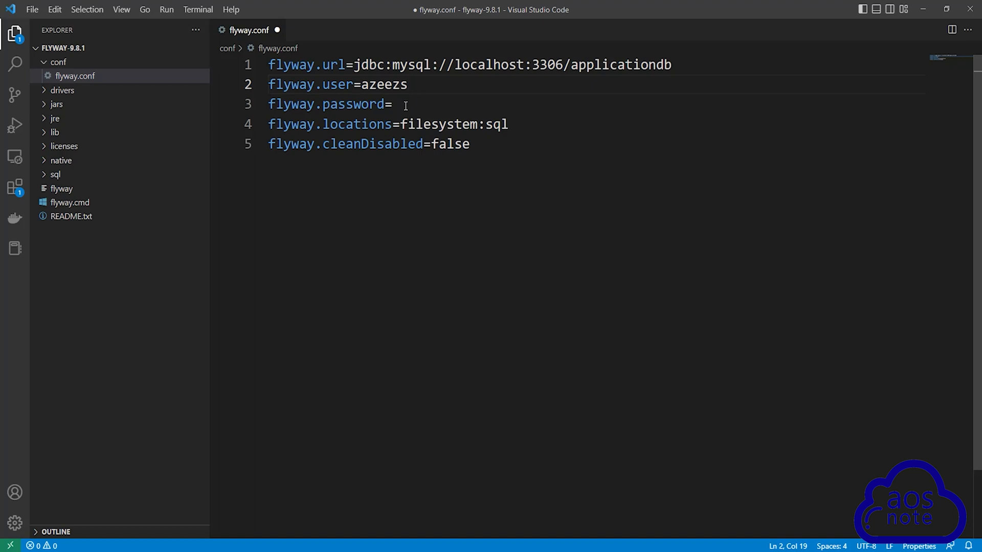
{"action": "left_click", "coordinate": [395, 105]}
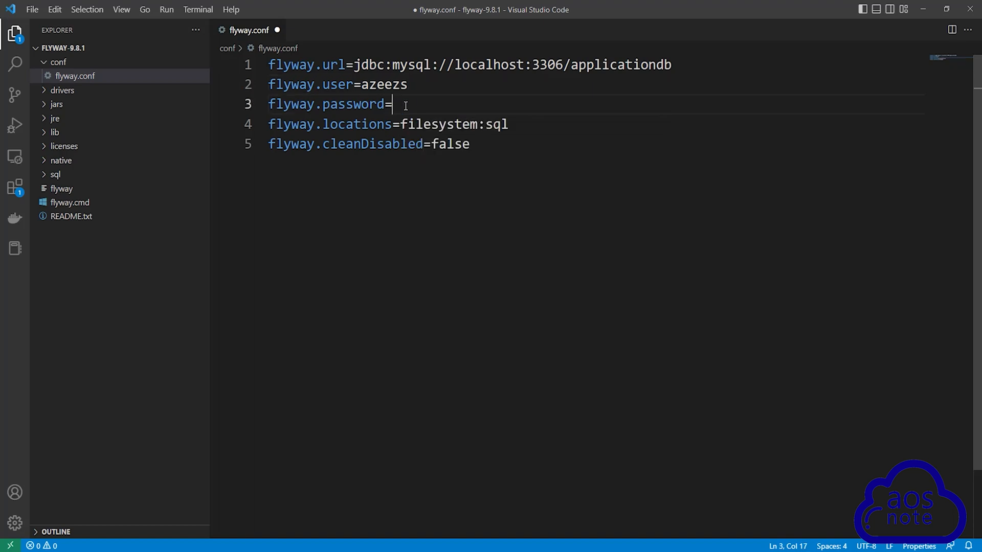
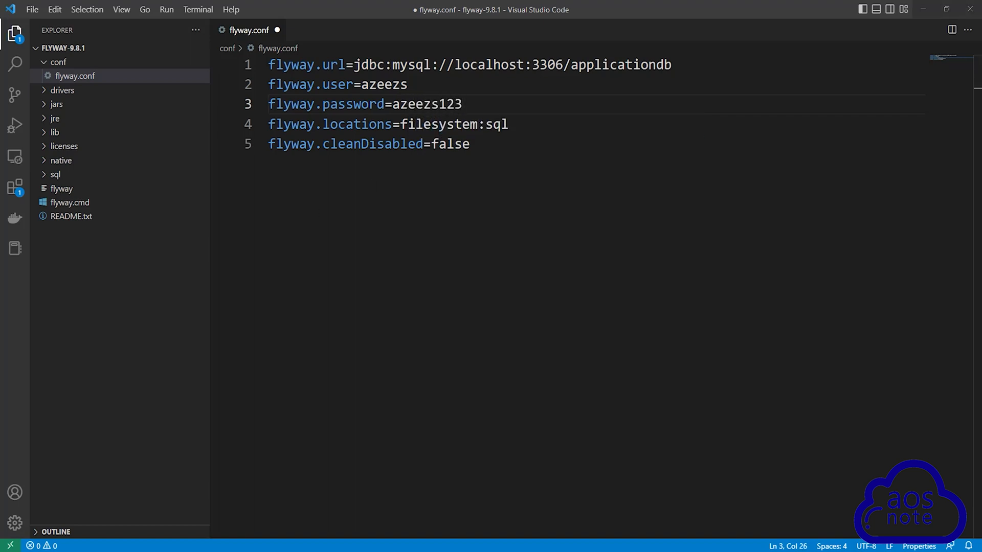
{"action": "mouse_move", "coordinate": [471, 104]}
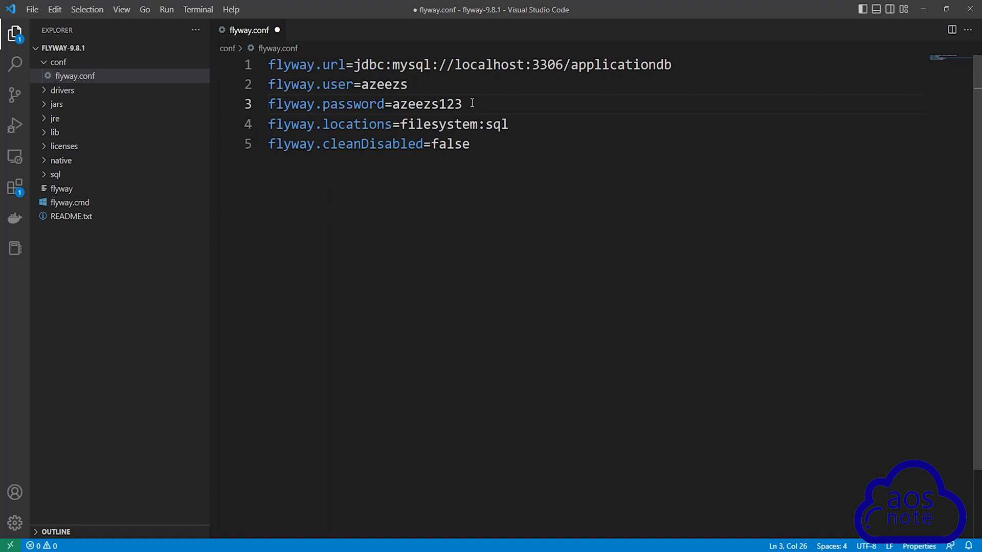
{"action": "mouse_move", "coordinate": [534, 95]}
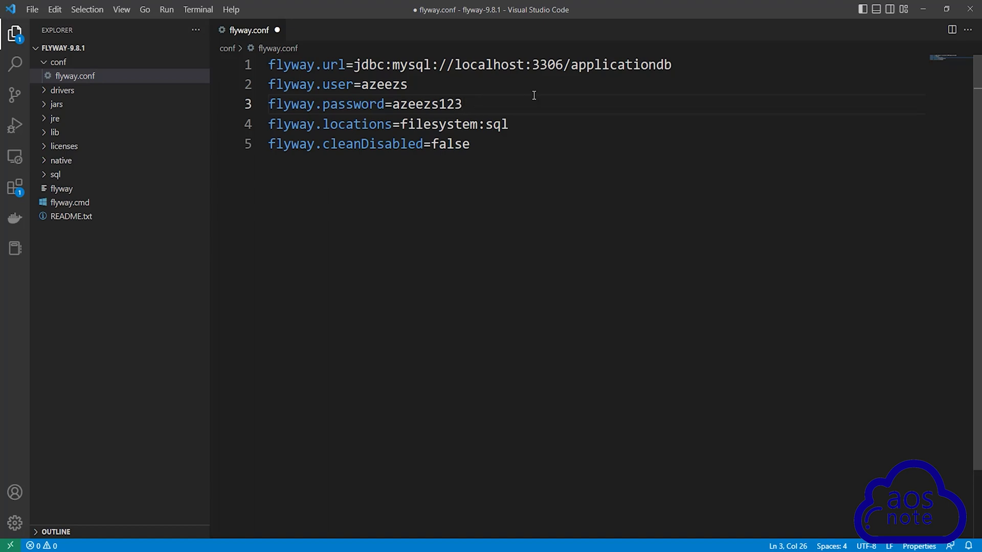
{"action": "mouse_move", "coordinate": [561, 84]}
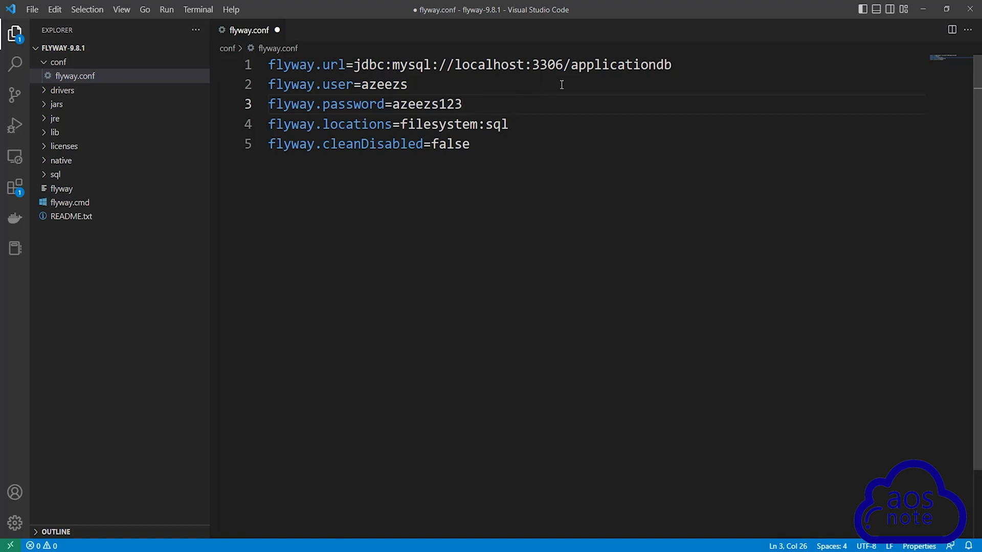
{"action": "left_click", "coordinate": [32, 10]}
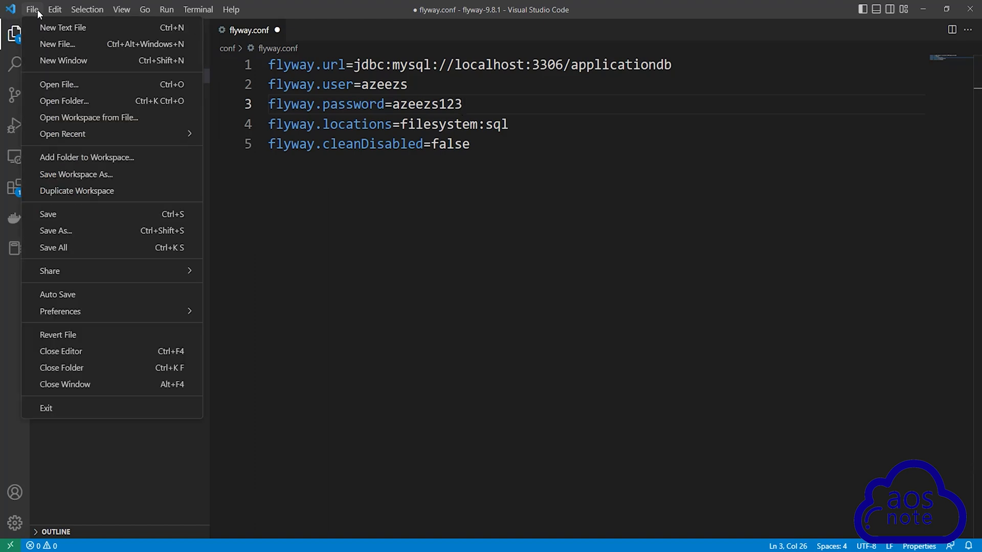